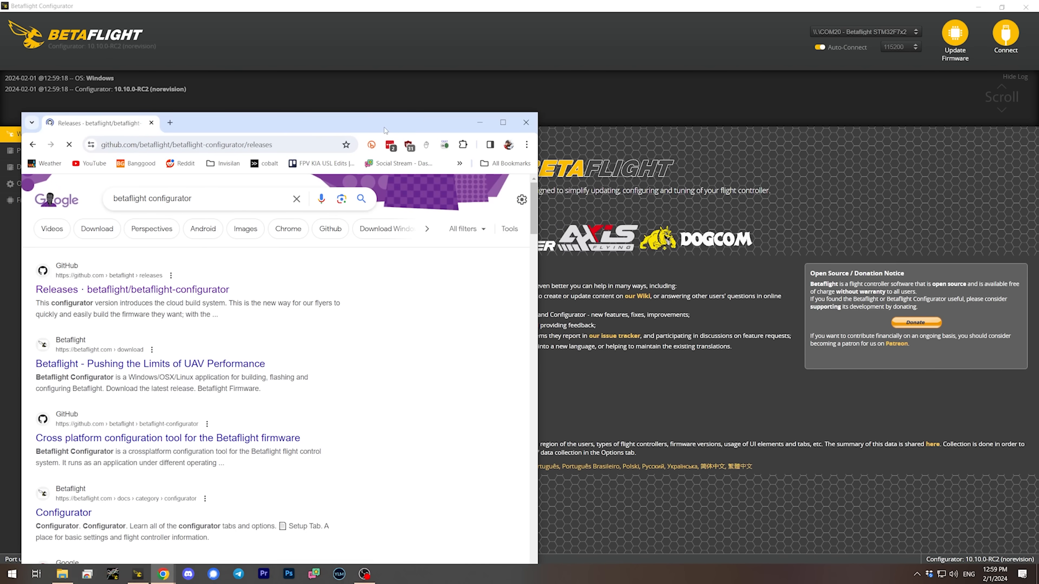
- Follow the GitHub Releases search result to the Betaflight Configurator 10.10.0 RC2 page
left_click(132, 289)
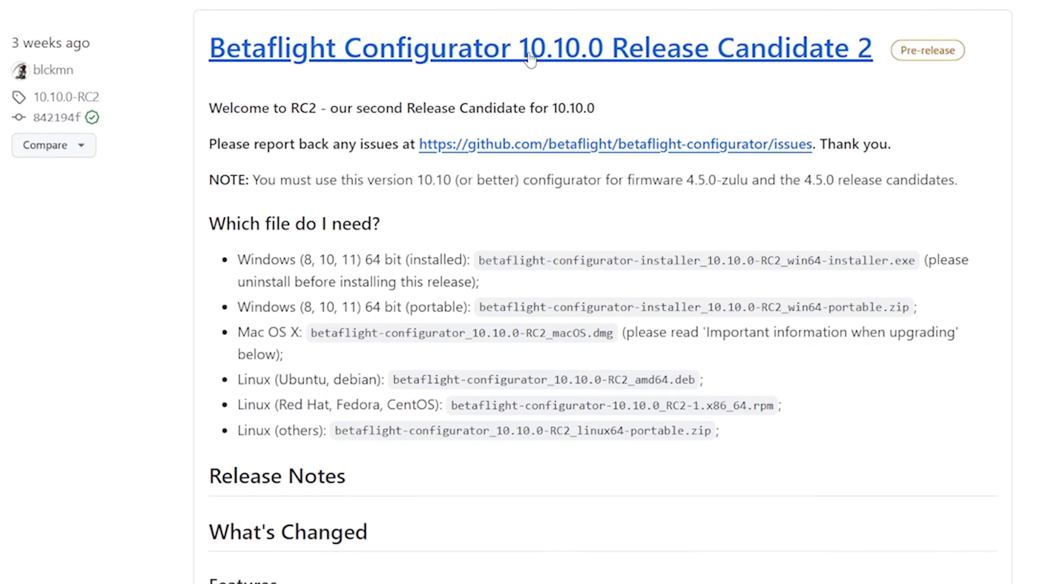
mouse_move(661, 60)
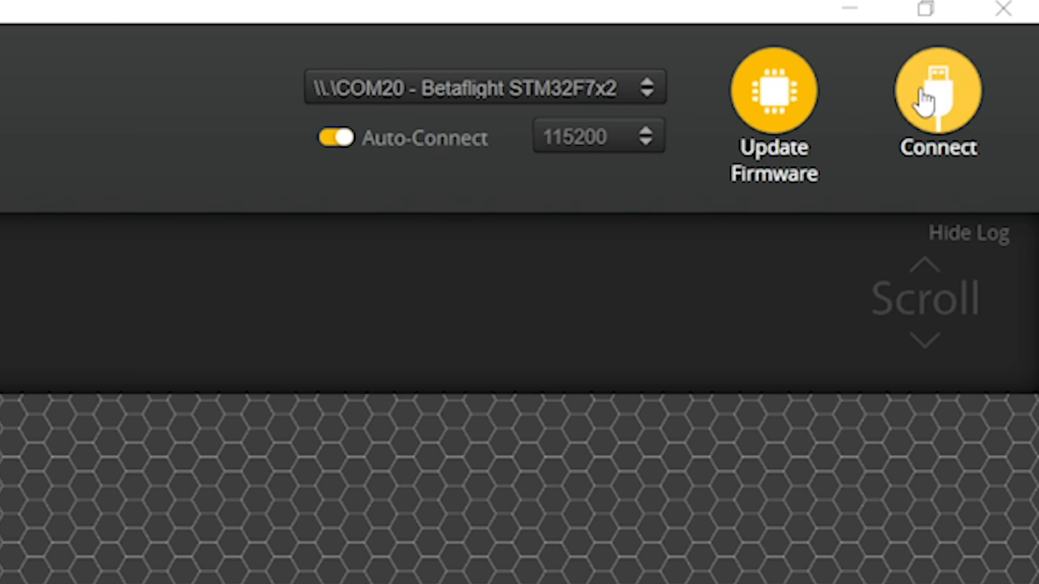
- Connect to the flight controller and bring up the saved CLI backup file
left_click(938, 90)
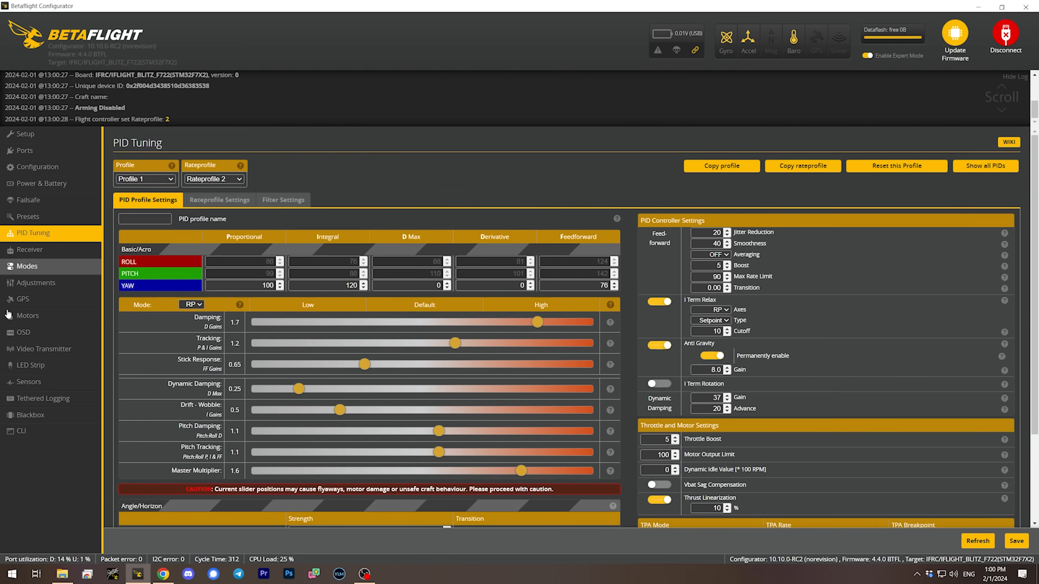
left_click(28, 216)
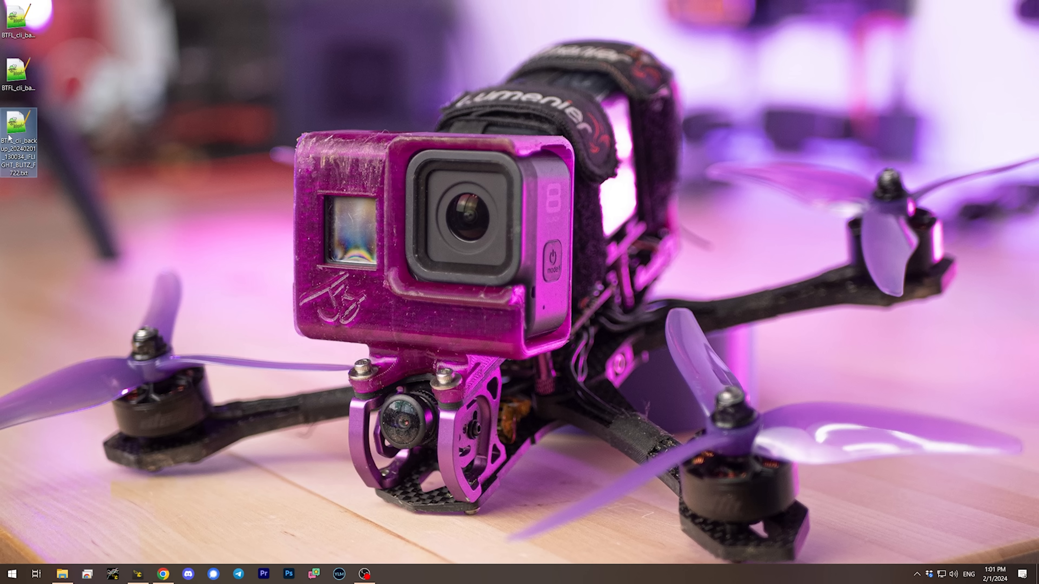
double_click(19, 133)
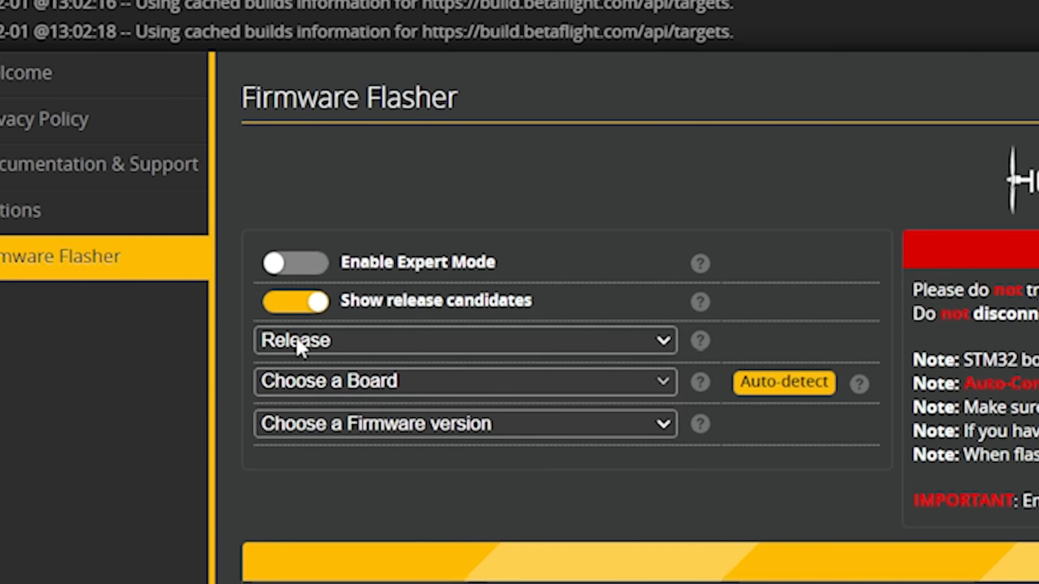
- Include release candidates in the firmware list and scroll to the build options
left_click(464, 340)
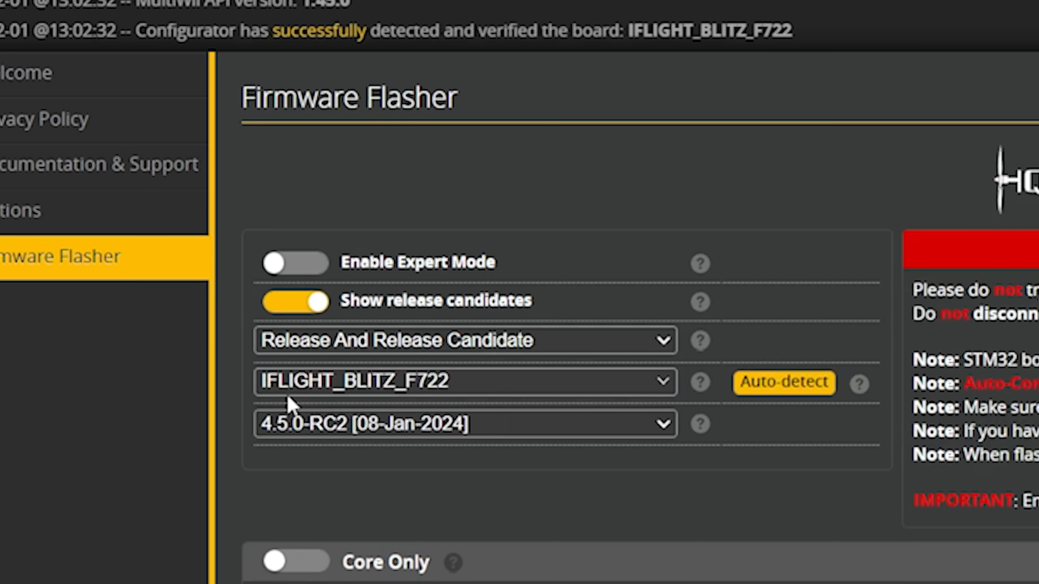
mouse_move(464, 421)
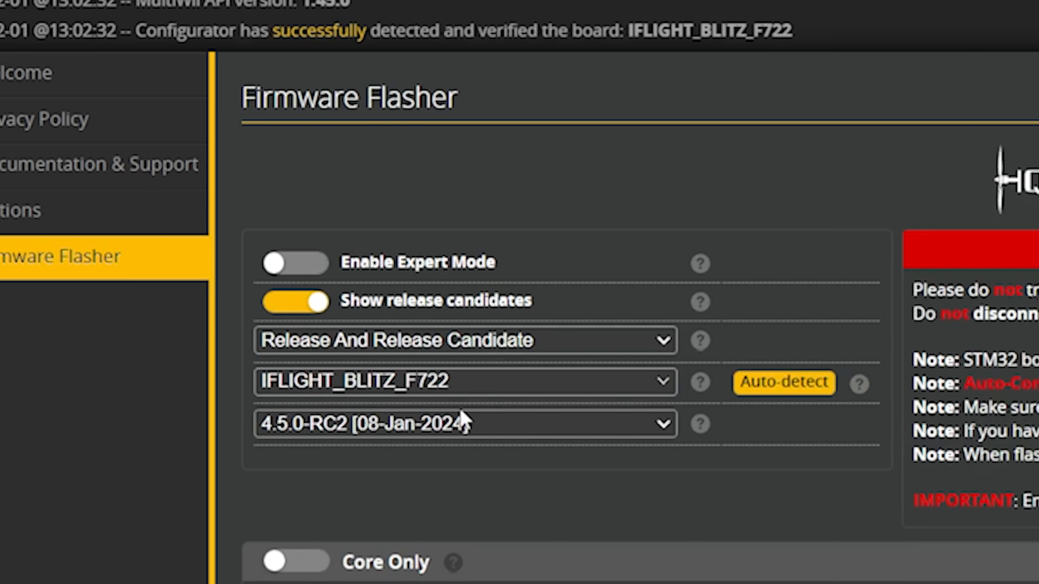
mouse_move(398, 410)
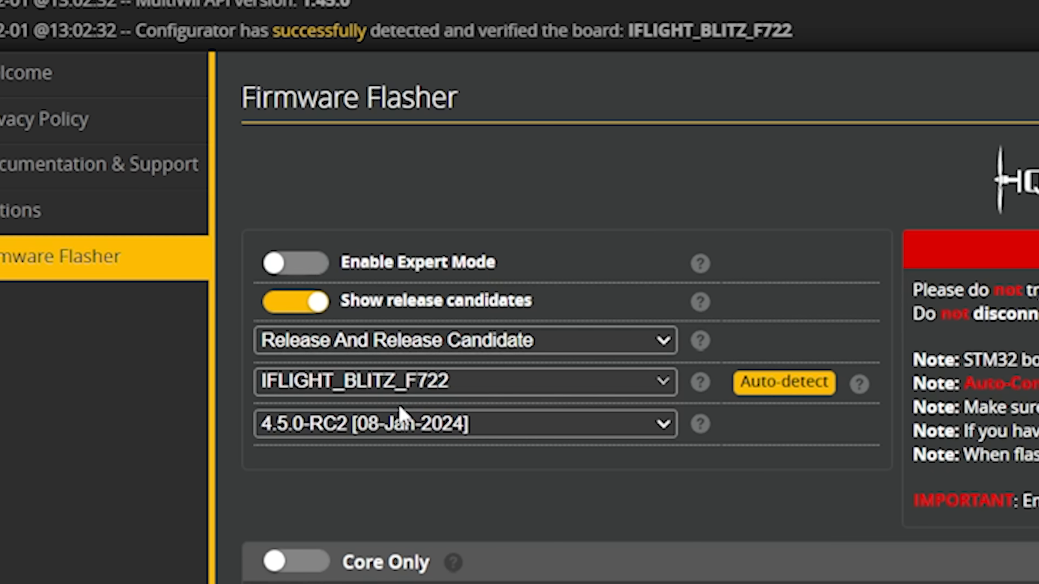
mouse_move(277, 450)
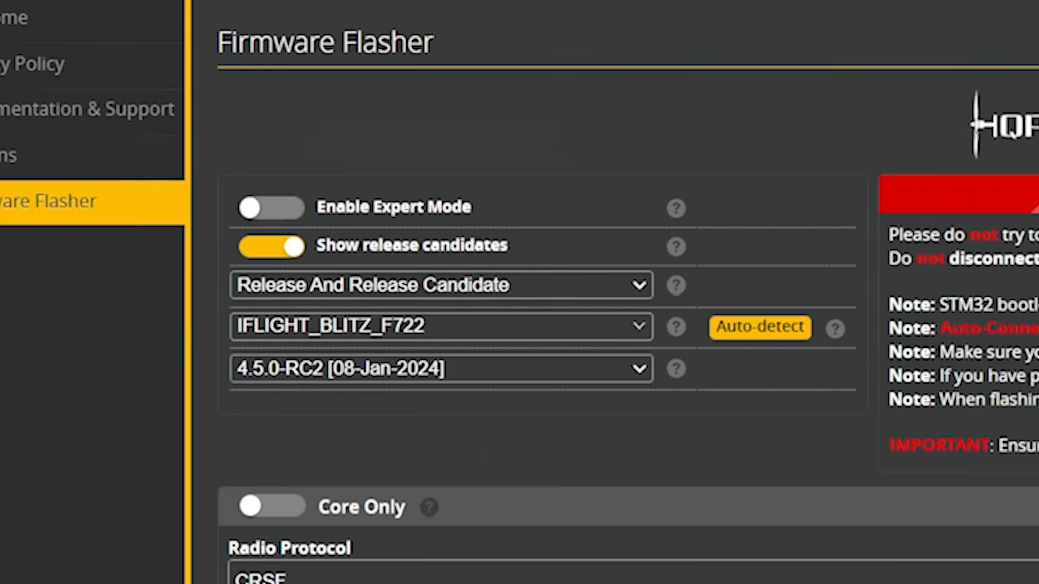
scroll("down", 3)
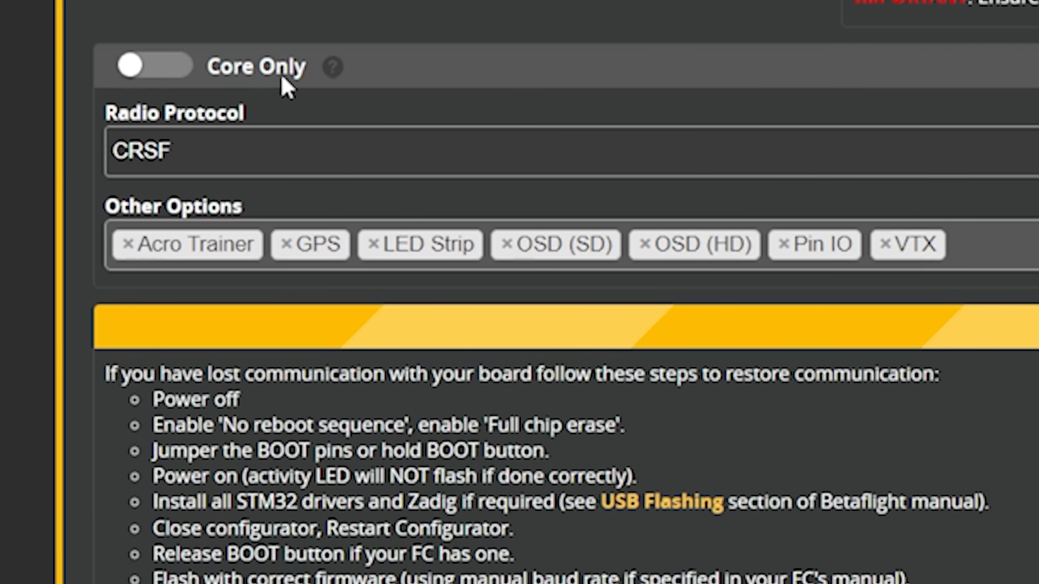
mouse_move(612, 269)
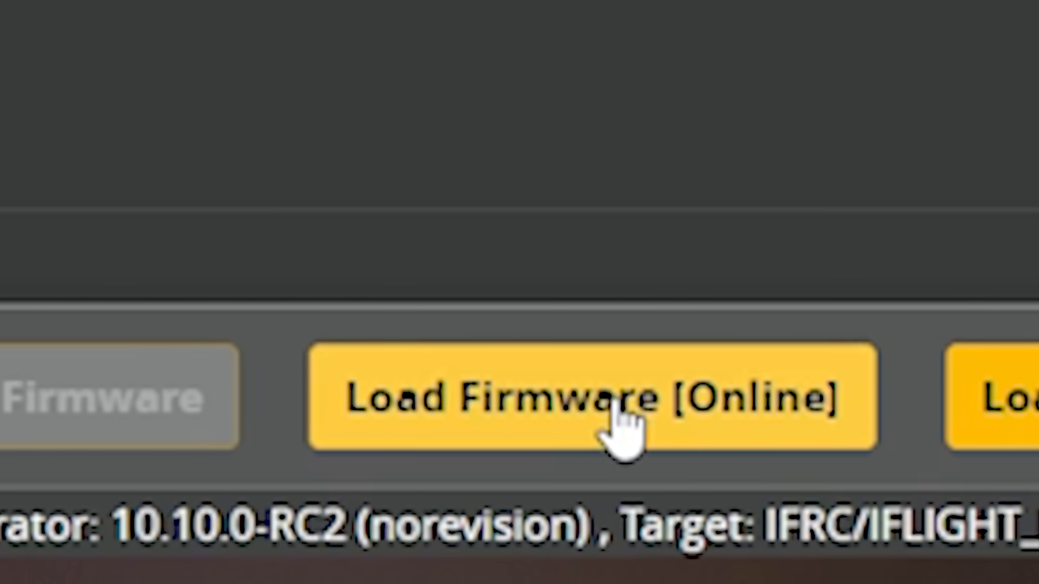
- Load the 4.5.0-RC2 firmware online, flash it and accept wiping the settings
left_click(899, 540)
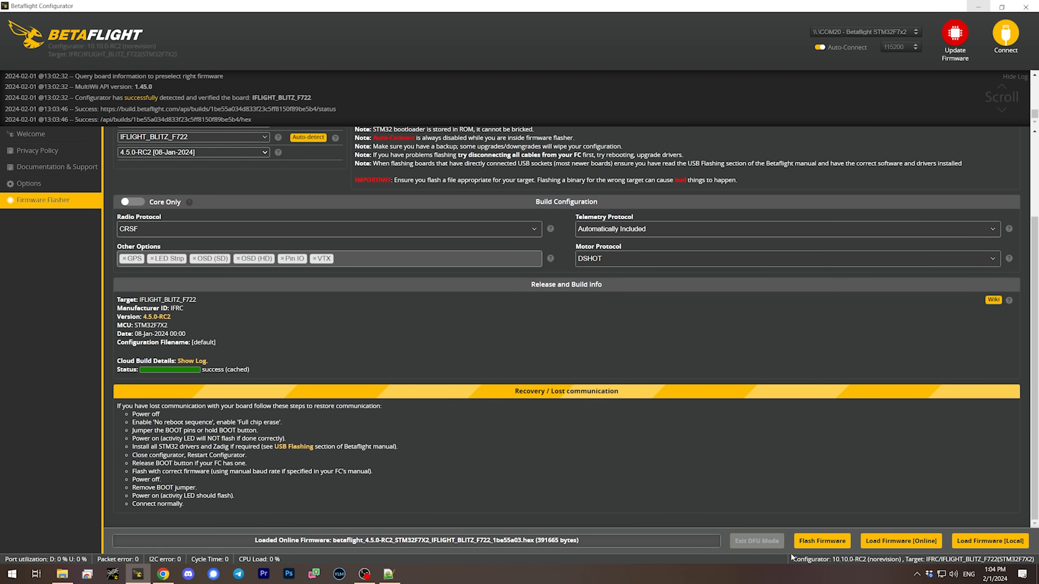
left_click(822, 540)
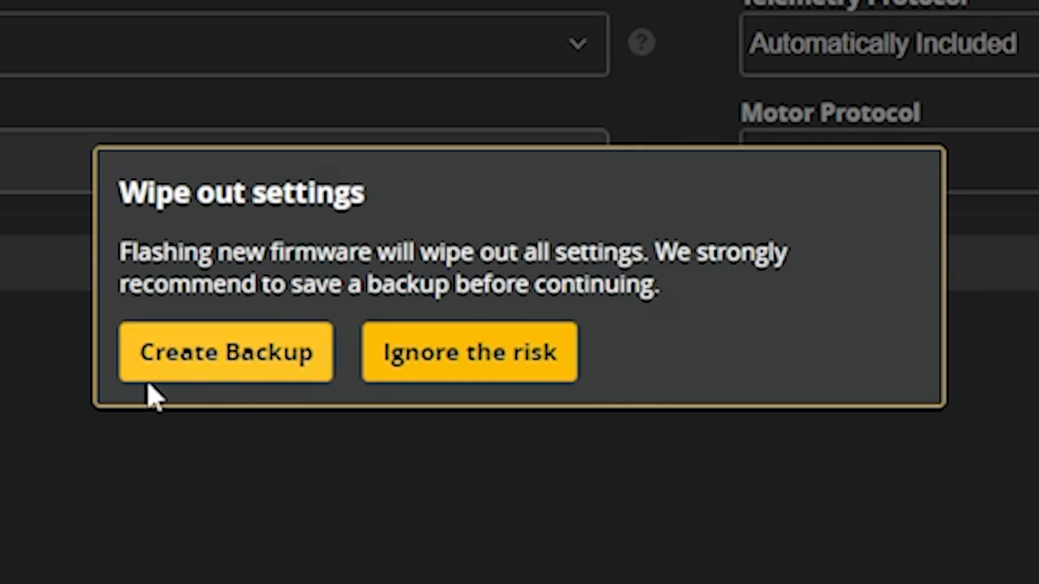
left_click(468, 352)
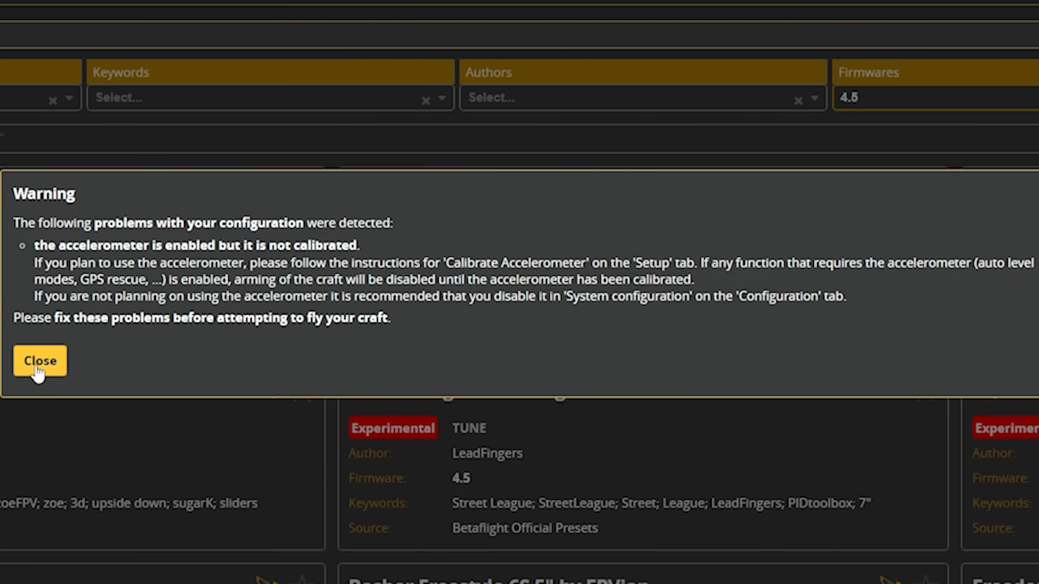
- Dismiss the uncalibrated accelerometer warning and switch to the Presets library
left_click(39, 361)
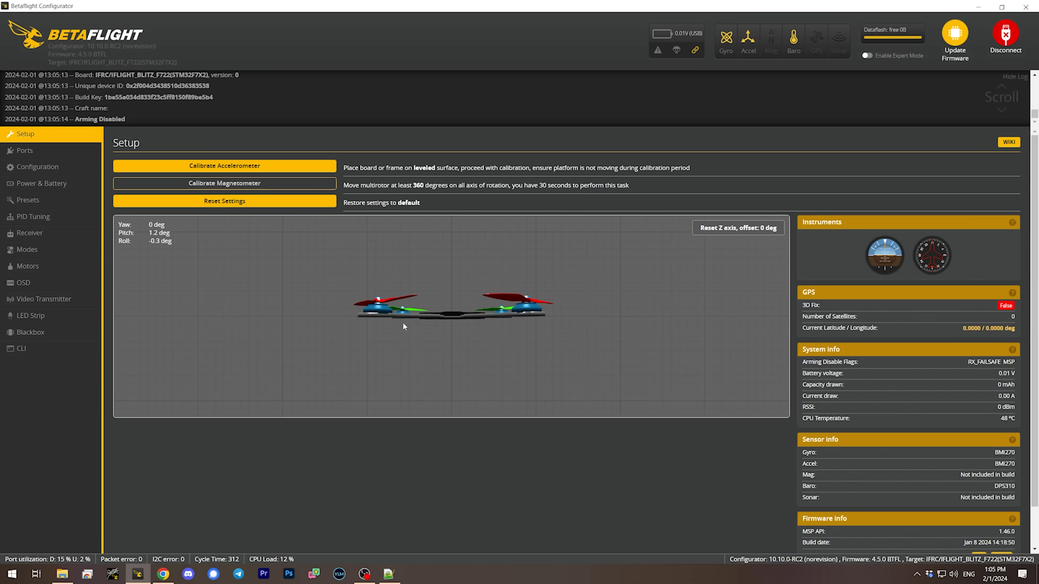
left_click(27, 200)
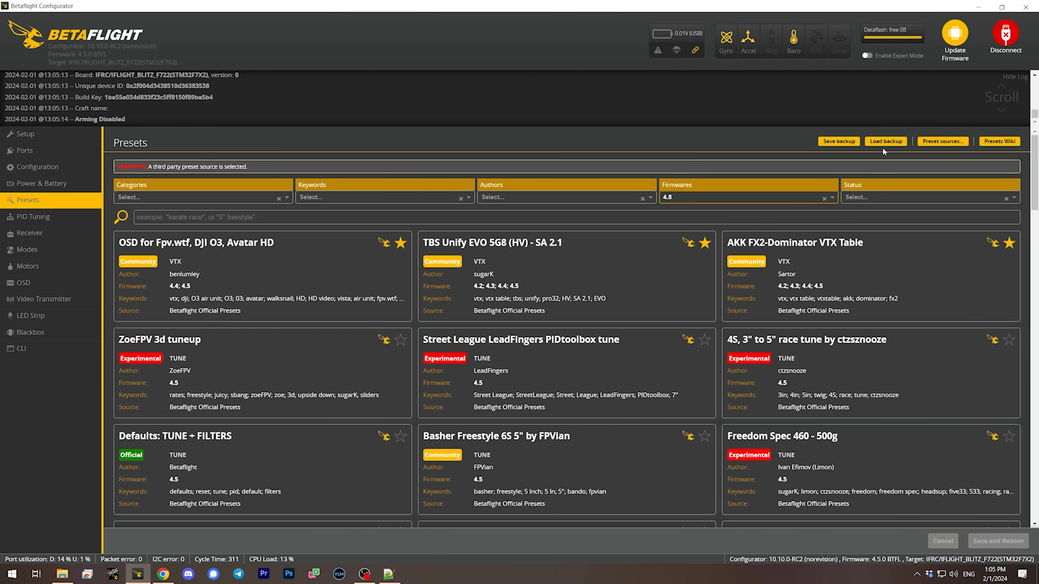
left_click(25, 134)
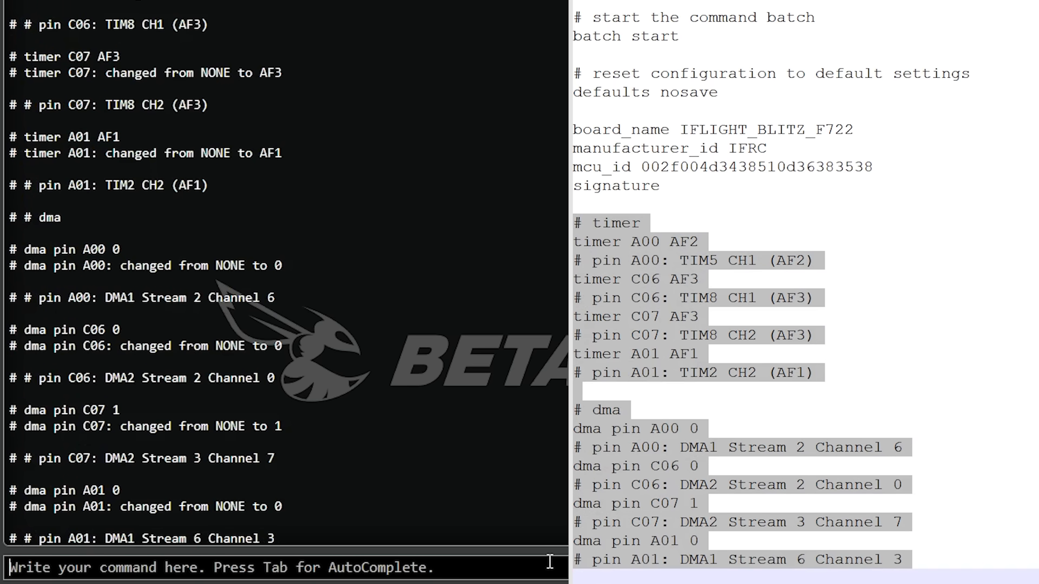
mouse_move(535, 561)
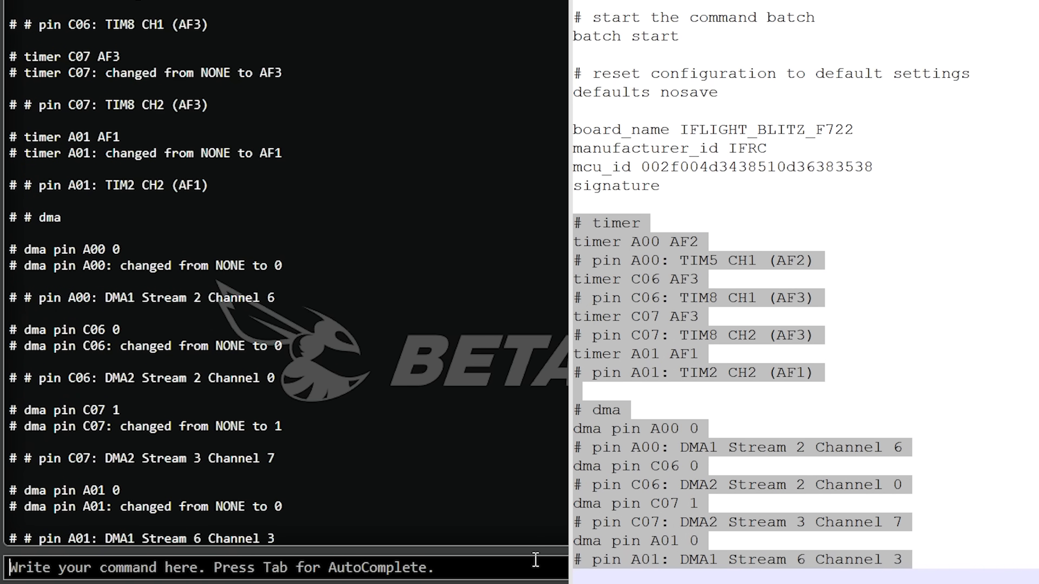
- Scroll the backup file past the applied timer and DMA sections
scroll("down", 3)
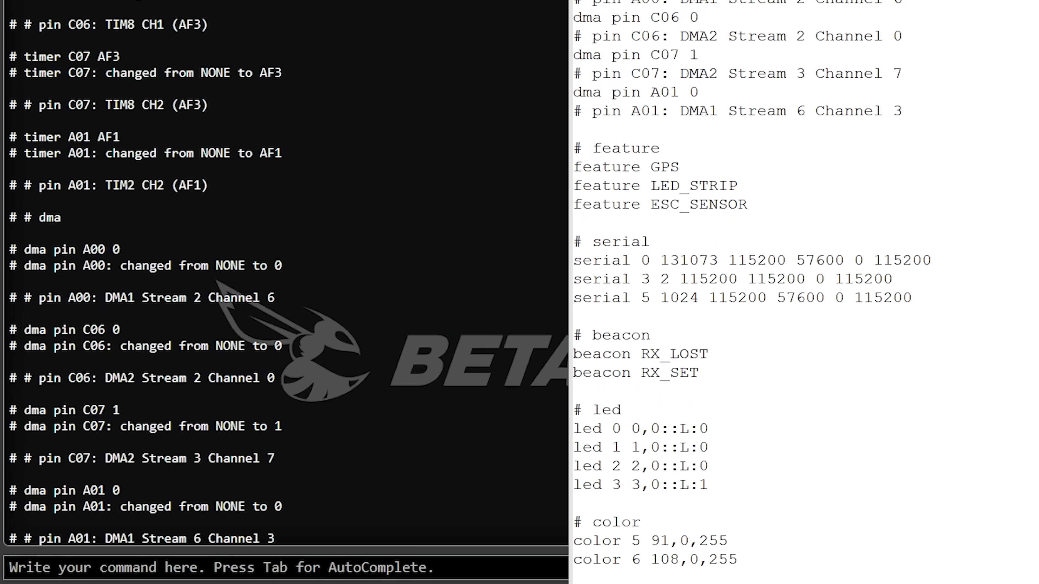
mouse_move(575, 166)
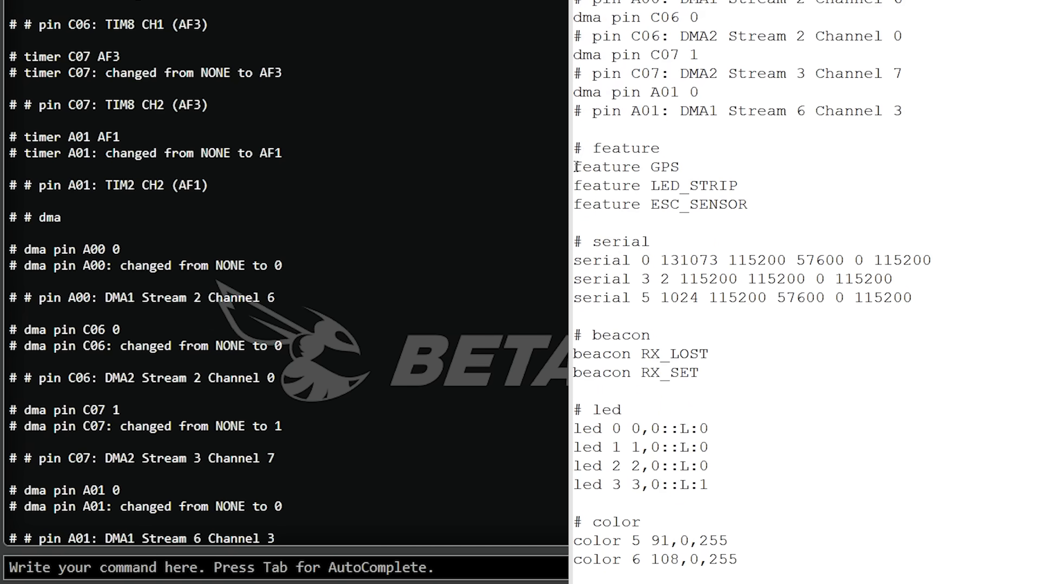
- Select the GPS, LED_STRIP and ESC_SENSOR feature lines, then reach the led and color lines
left_click_drag(576, 166, 747, 204)
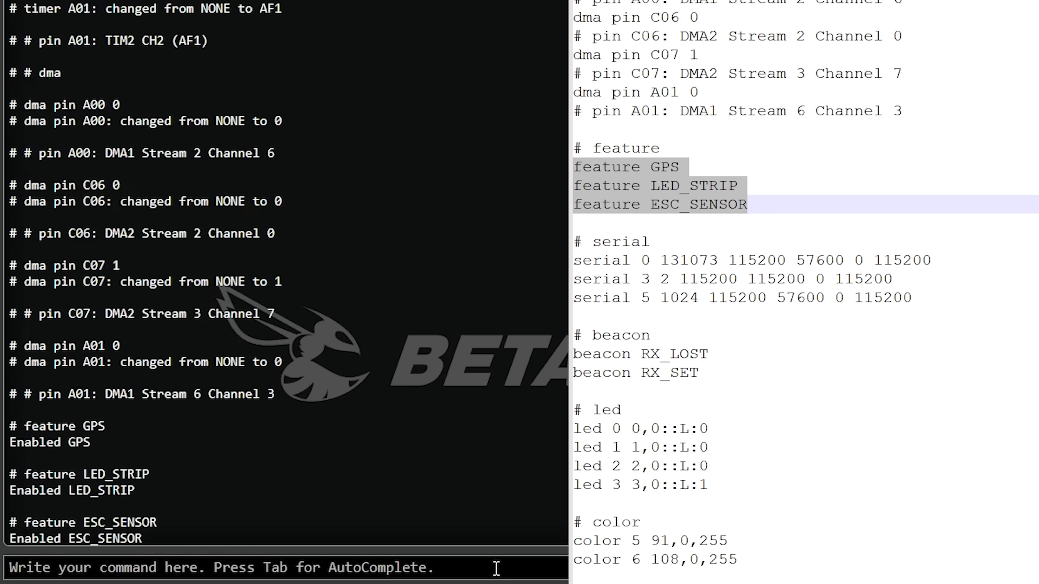
mouse_move(836, 186)
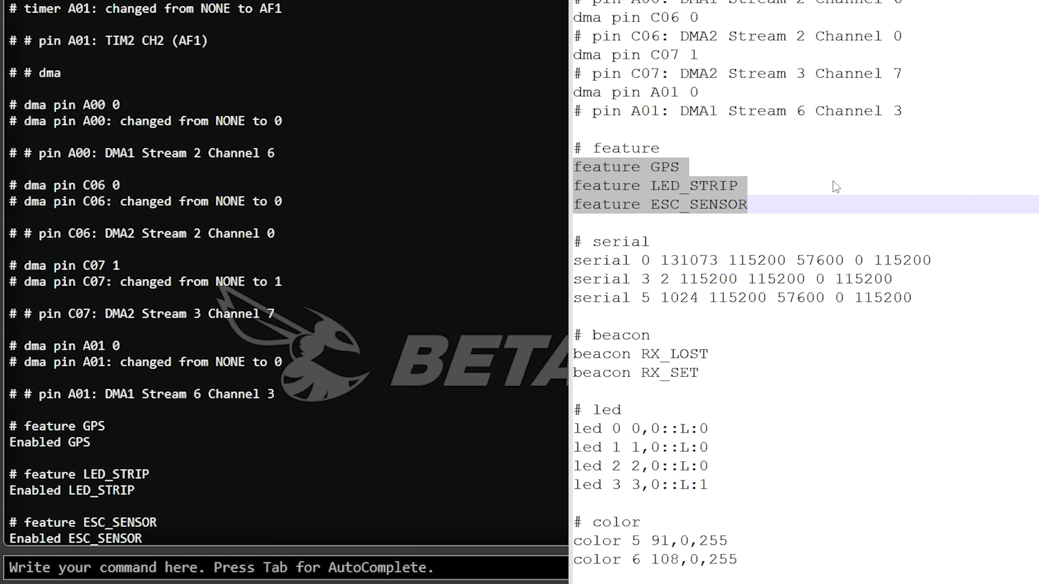
scroll("down", 3)
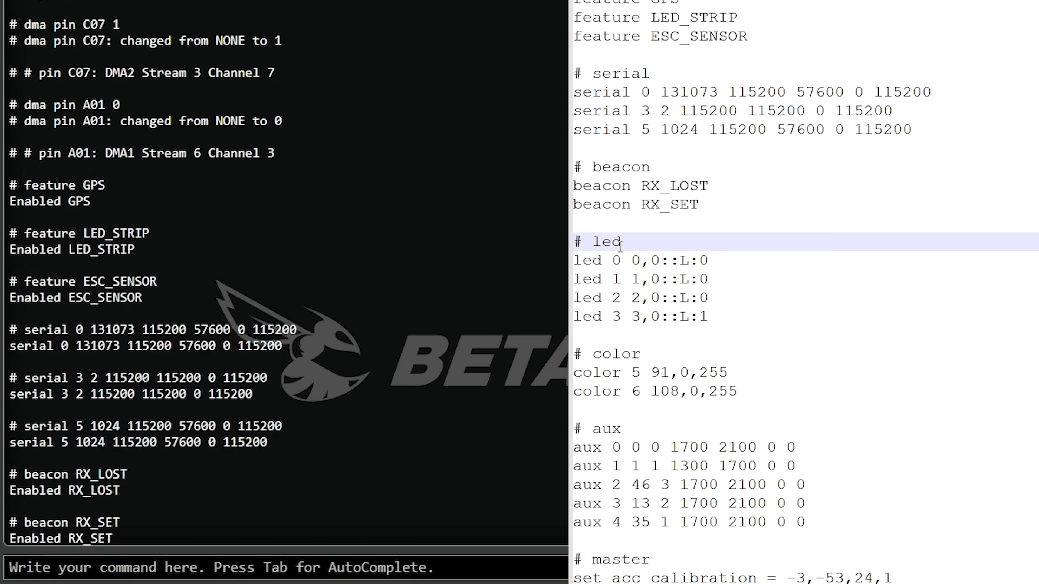
left_click(578, 242)
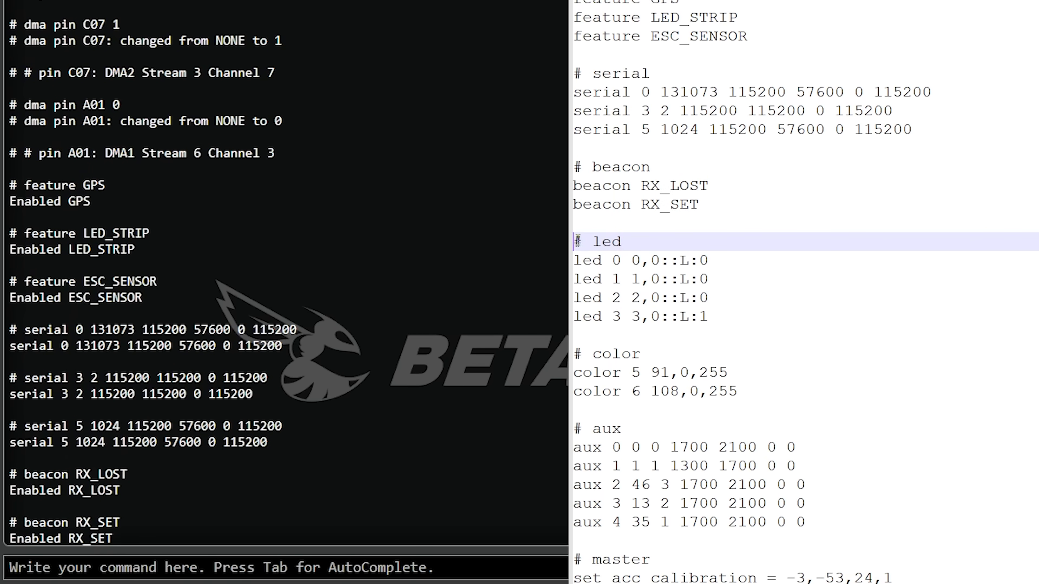
- Scroll the backup file to the led and color commands
scroll("down", 3)
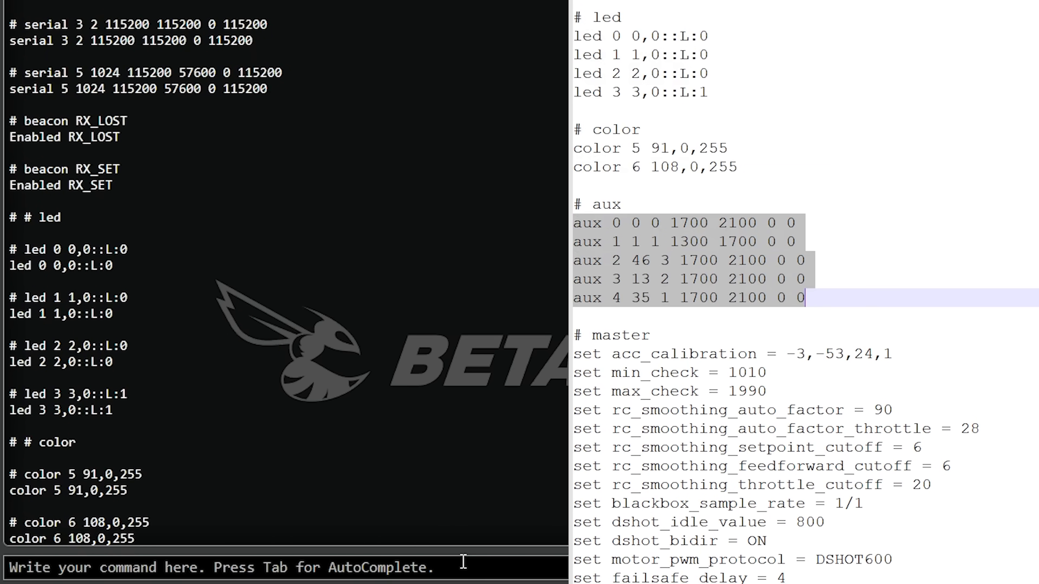
- Select the master 'set' lines in the backup from min_check through dshot_idle_value
scroll("down", 3)
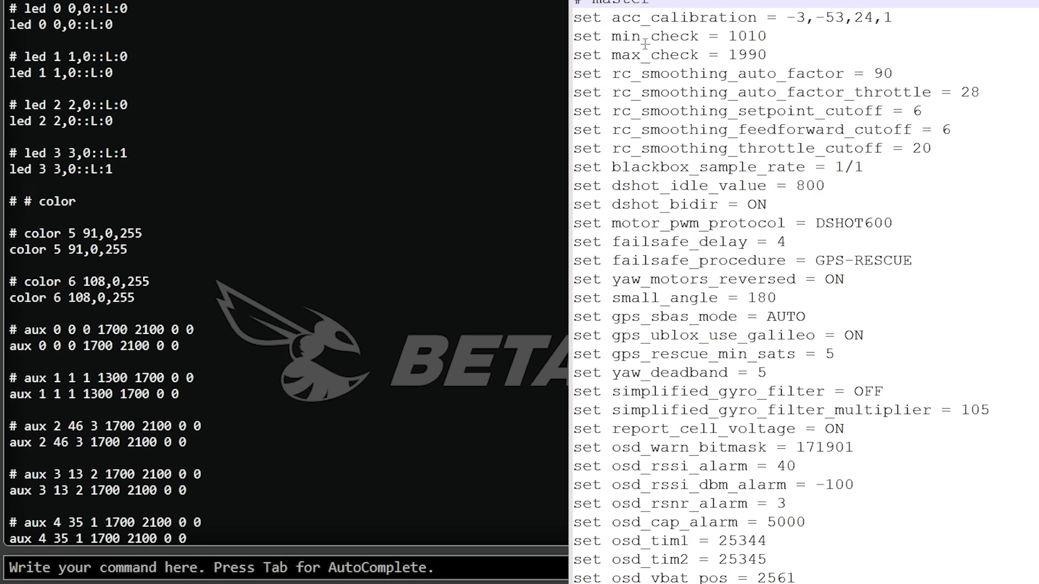
left_click(643, 36)
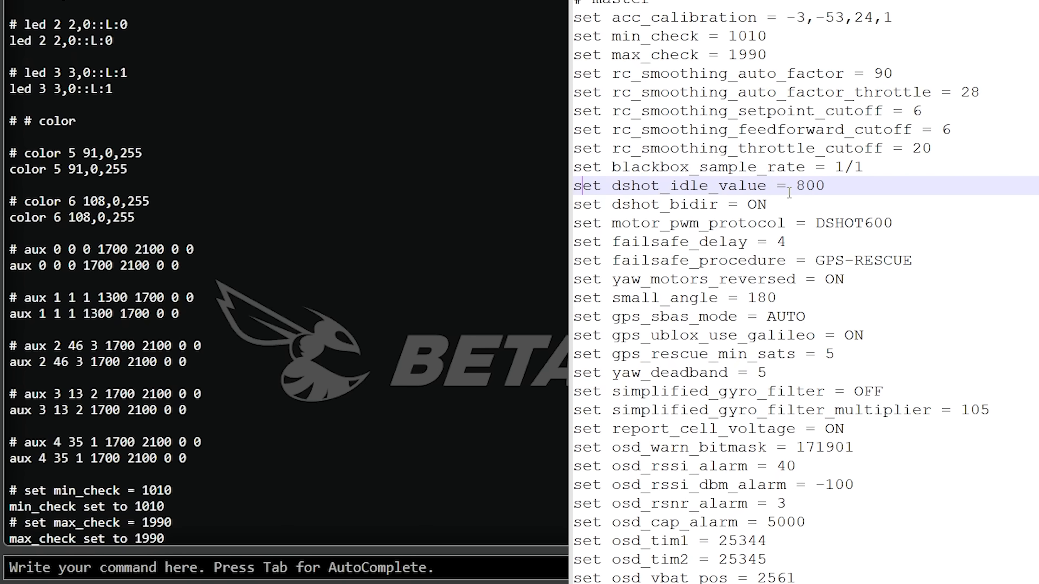
scroll("down", 3)
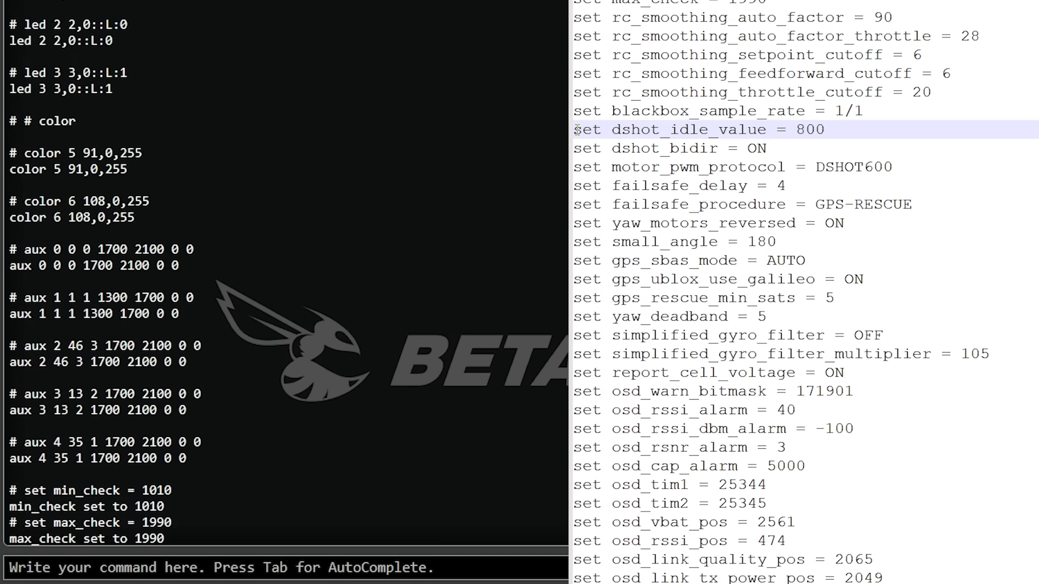
double_click(699, 129)
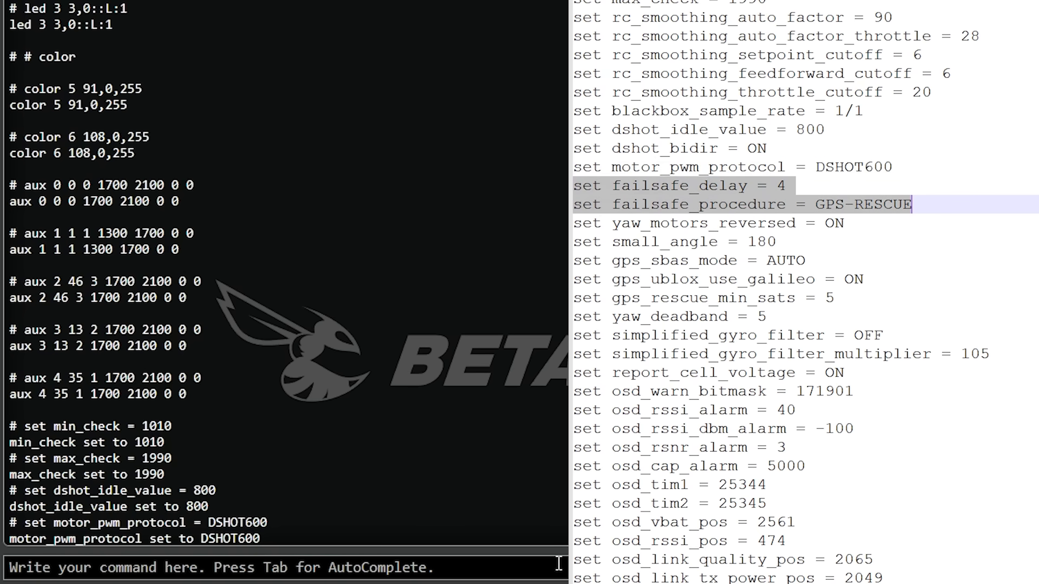
- Apply set failsafe_procedure = GPS-RESCUE and set report_cell_voltage = ON in the CLI
type("set failsafe_procedure = GPS-RESCUE")
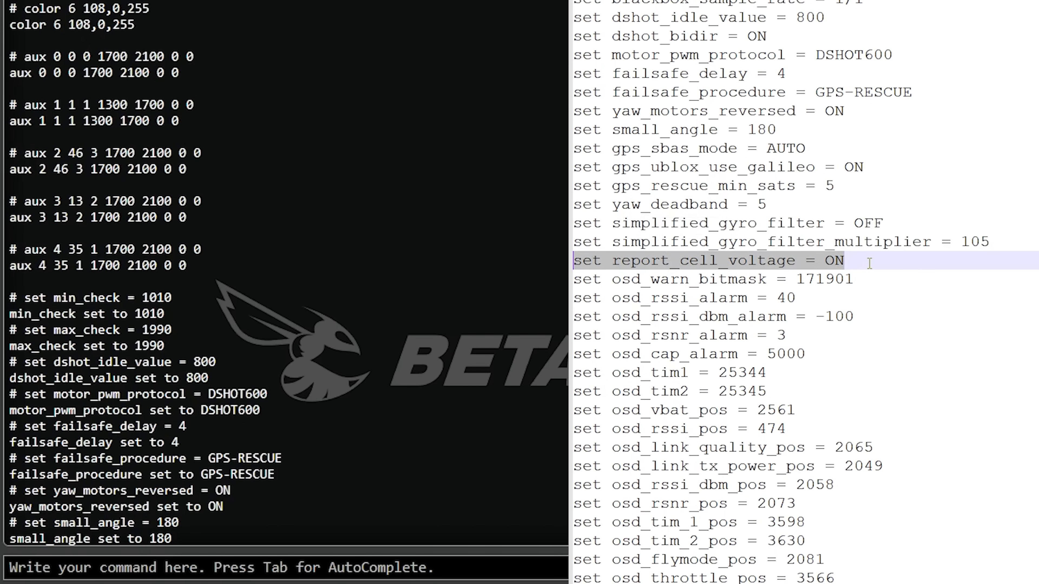
type("set report_cell_voltage = ON")
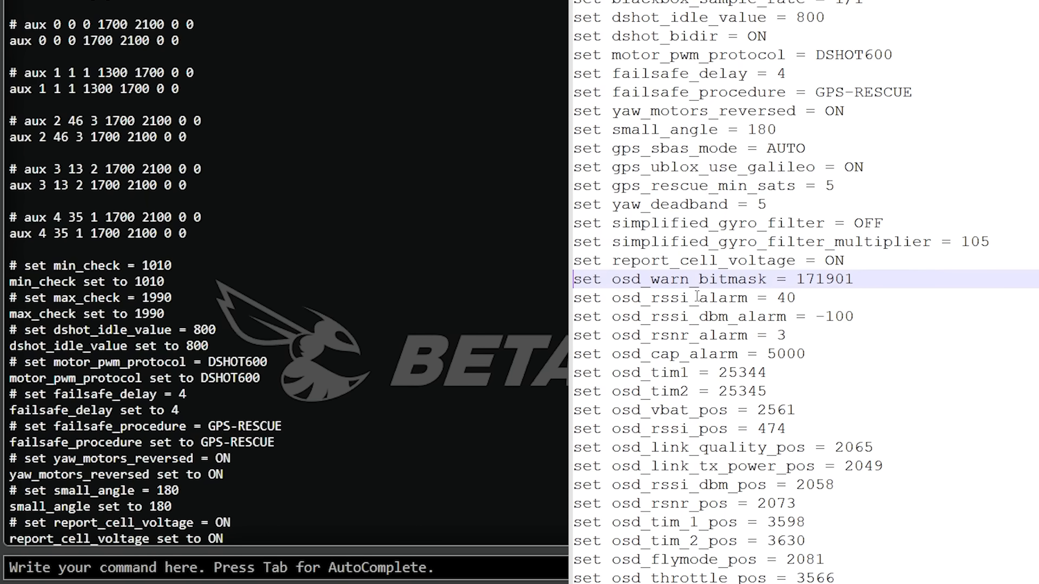
- Scroll the backup file down to the osd_*_pos, displayport and vcd_video_system lines
scroll("down", 3)
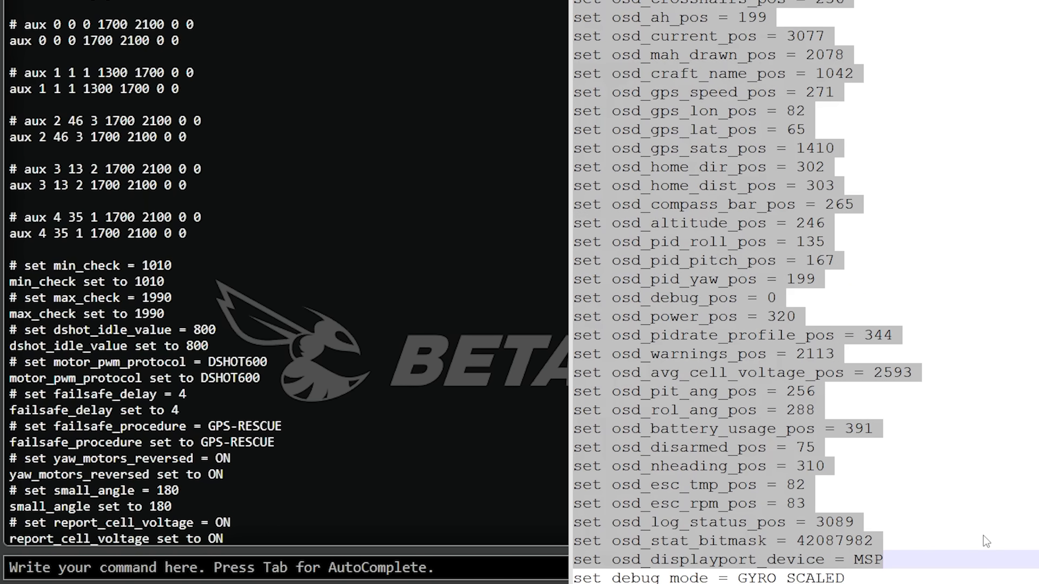
scroll("down", 3)
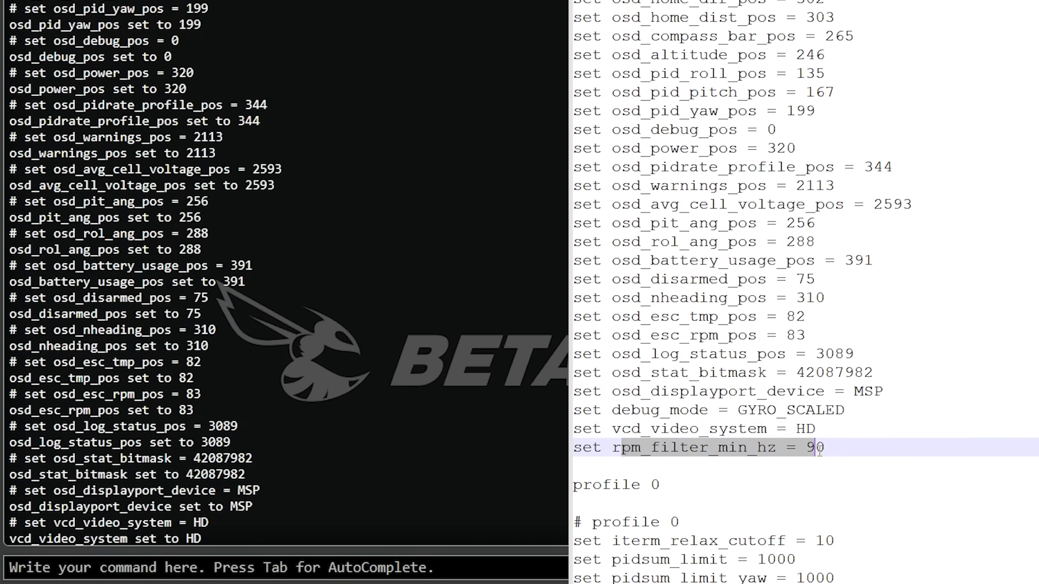
scroll("down", 3)
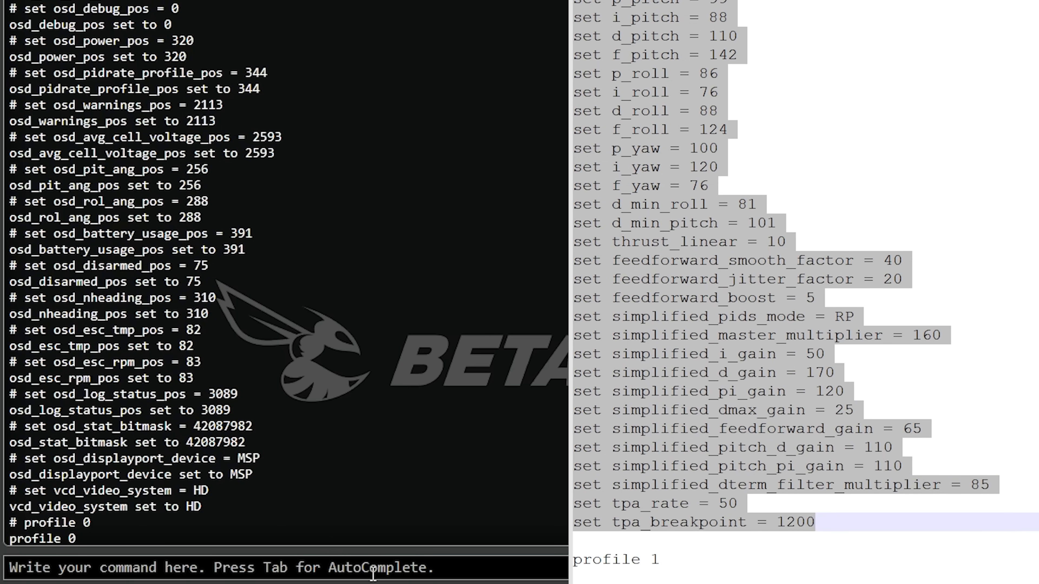
- Scroll the backup to the profile 0 block (p_pitch through tpa_breakpoint) for pasting into the CLI
scroll("down", 3)
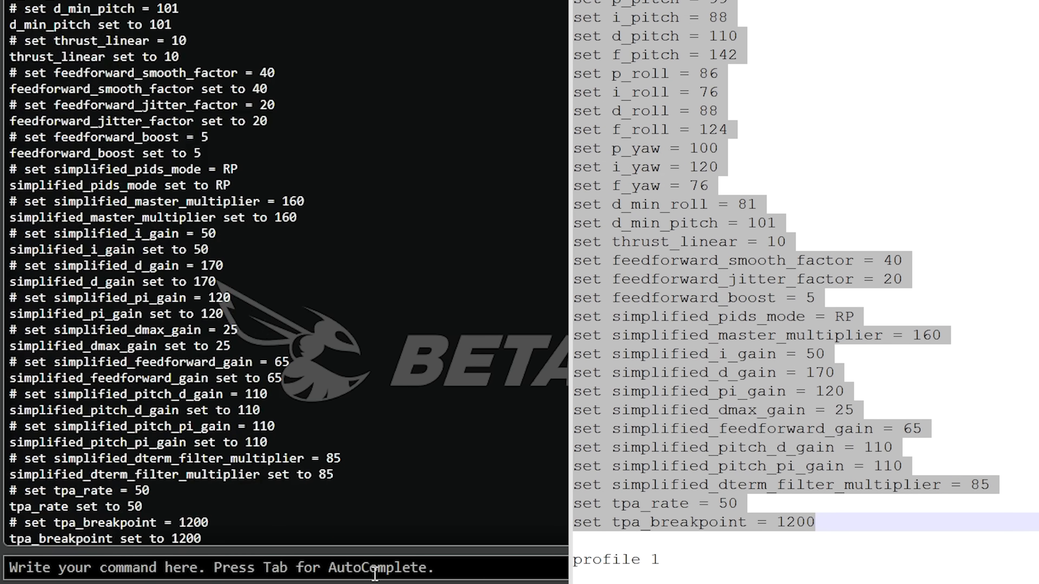
scroll("down", 3)
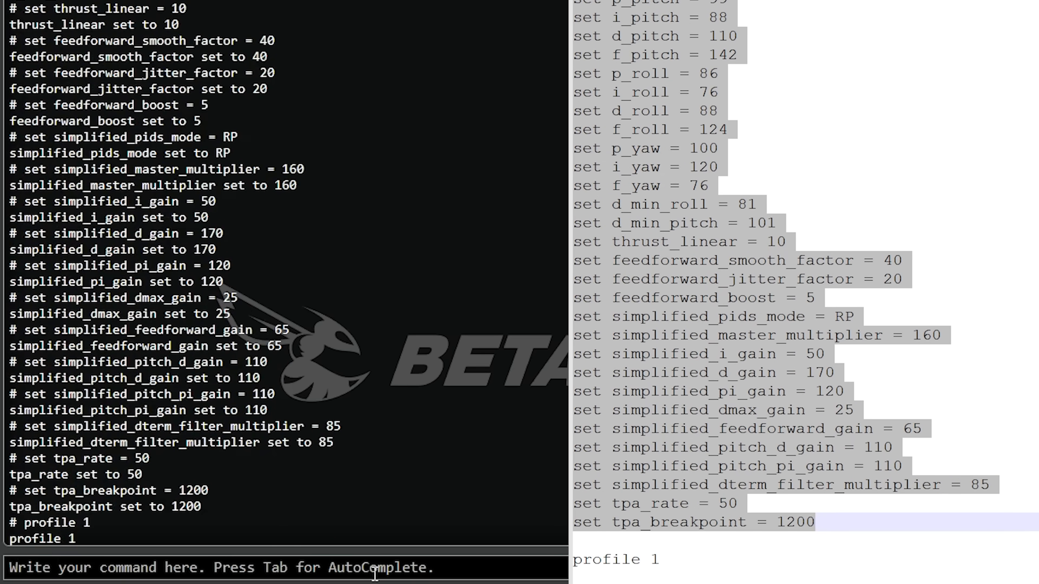
scroll("down", 3)
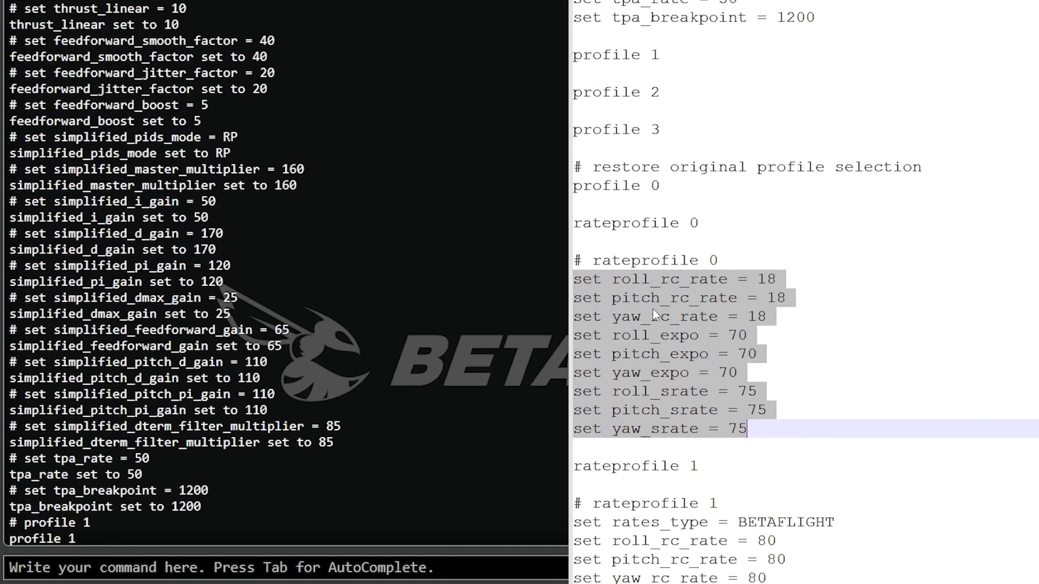
mouse_move(732, 323)
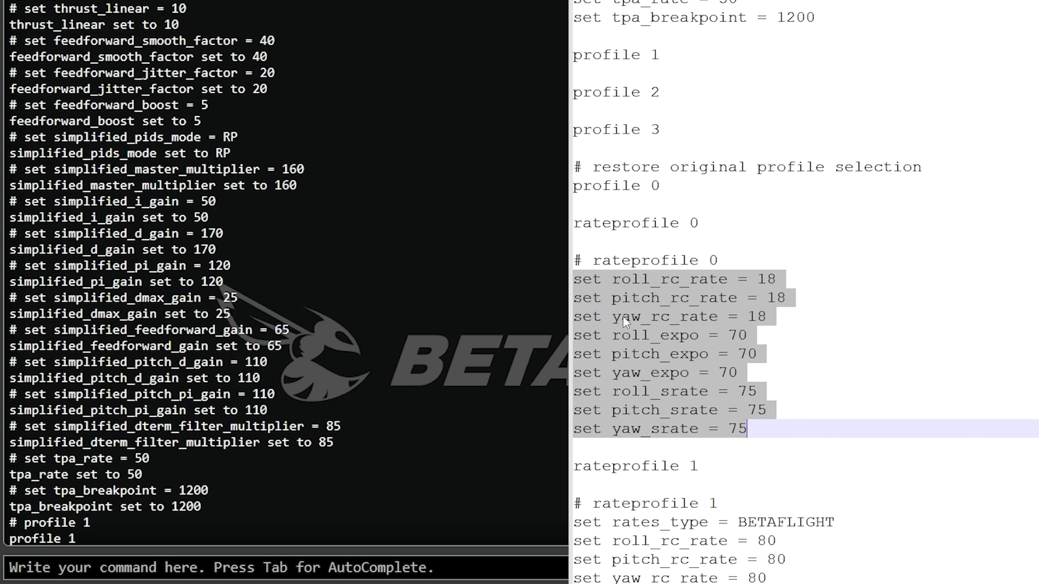
mouse_move(744, 287)
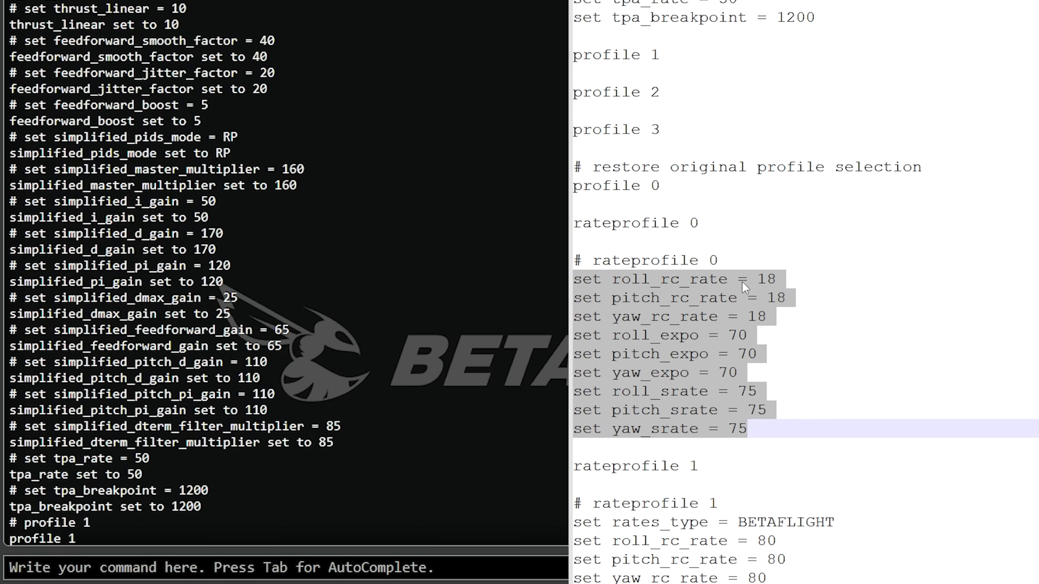
mouse_move(656, 323)
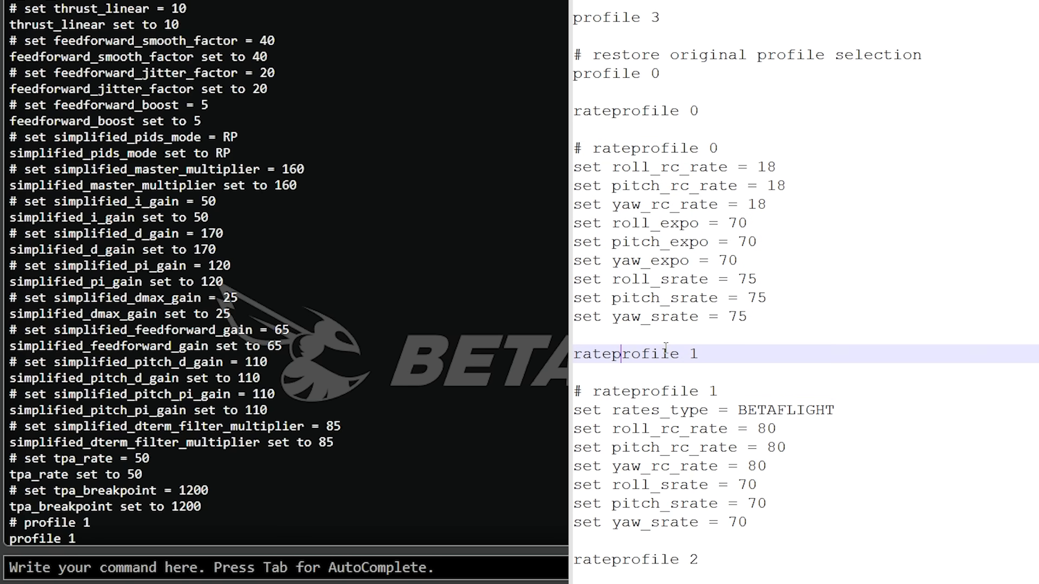
- Paste the rateprofile 1 block from the backup into the CLI and run save to reboot the board
double_click(785, 410)
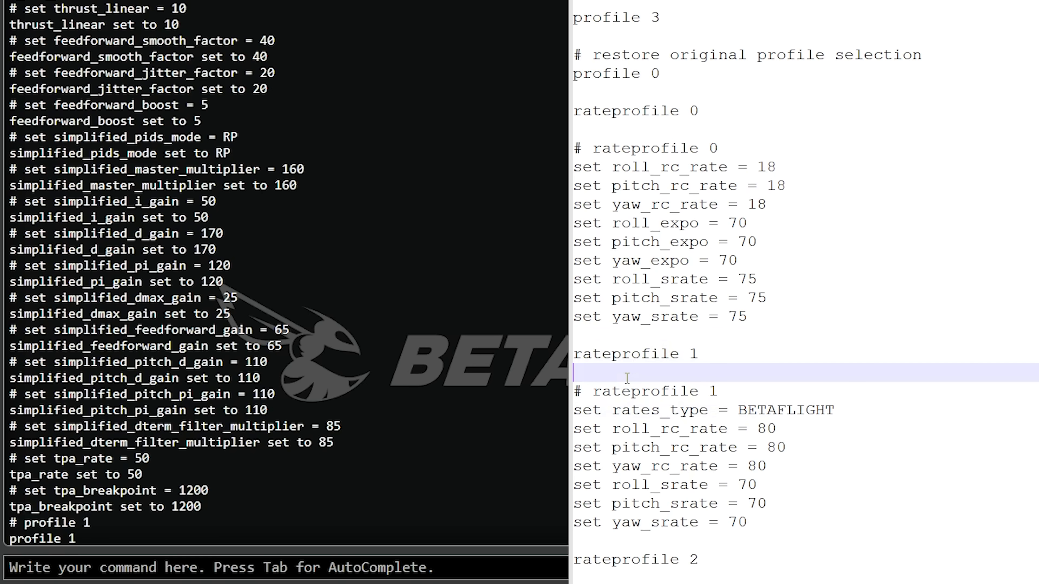
left_click_drag(626, 377, 745, 523)
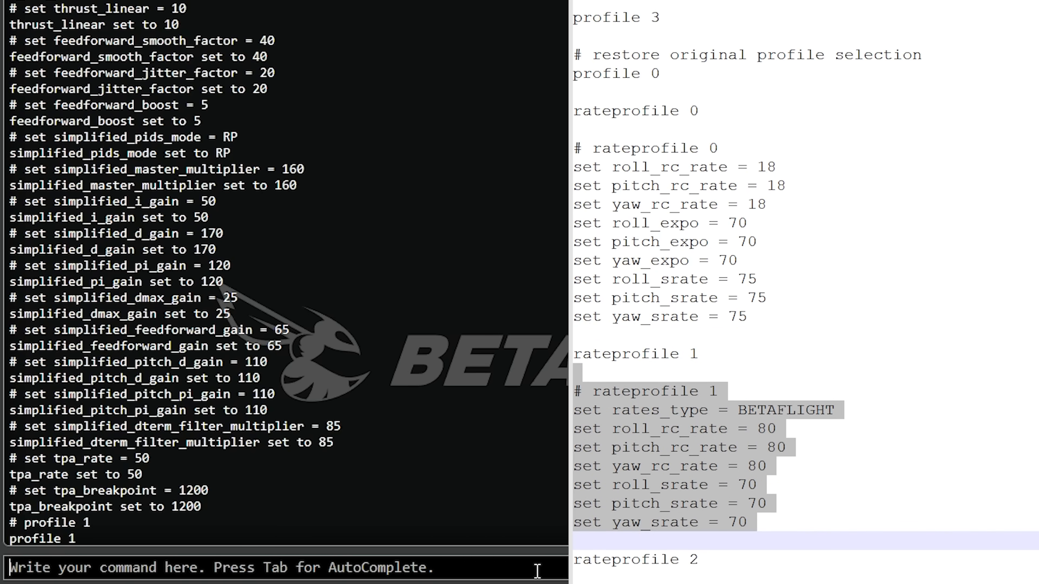
scroll("down", 3)
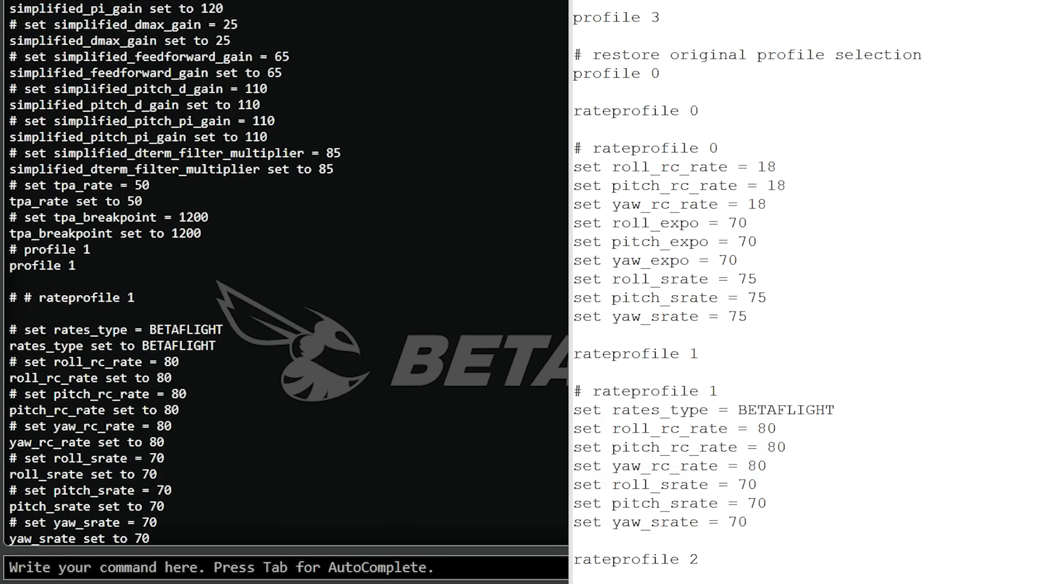
type("save")
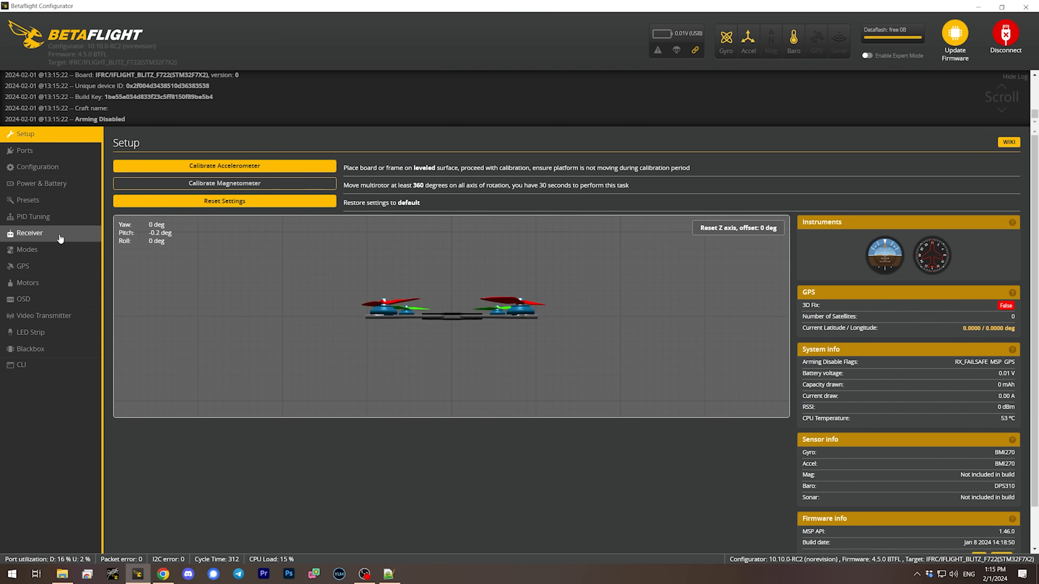
- Reconnect to the flight controller with Enable Expert Mode switched on
left_click(32, 217)
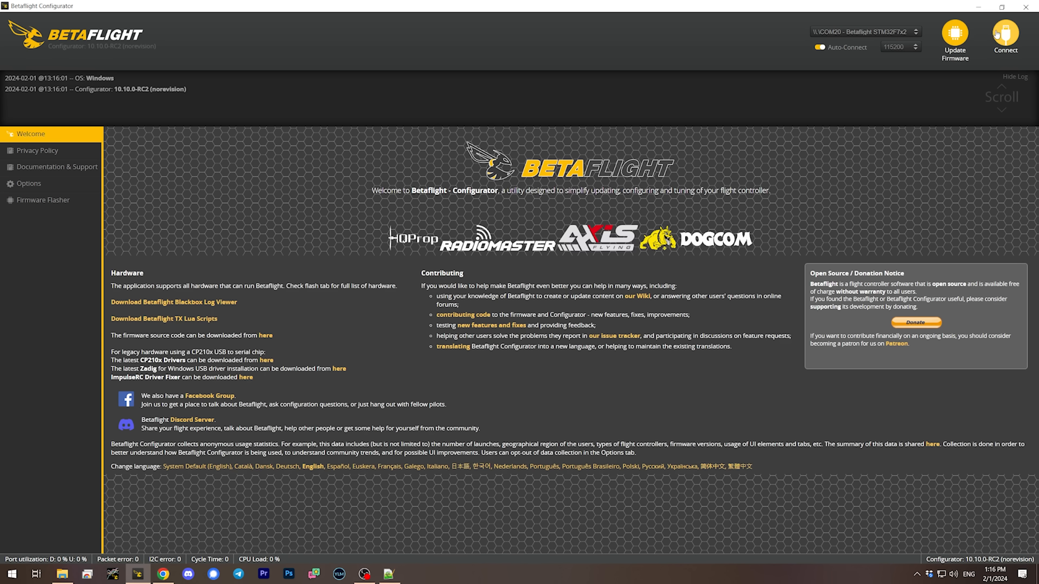
left_click(1004, 38)
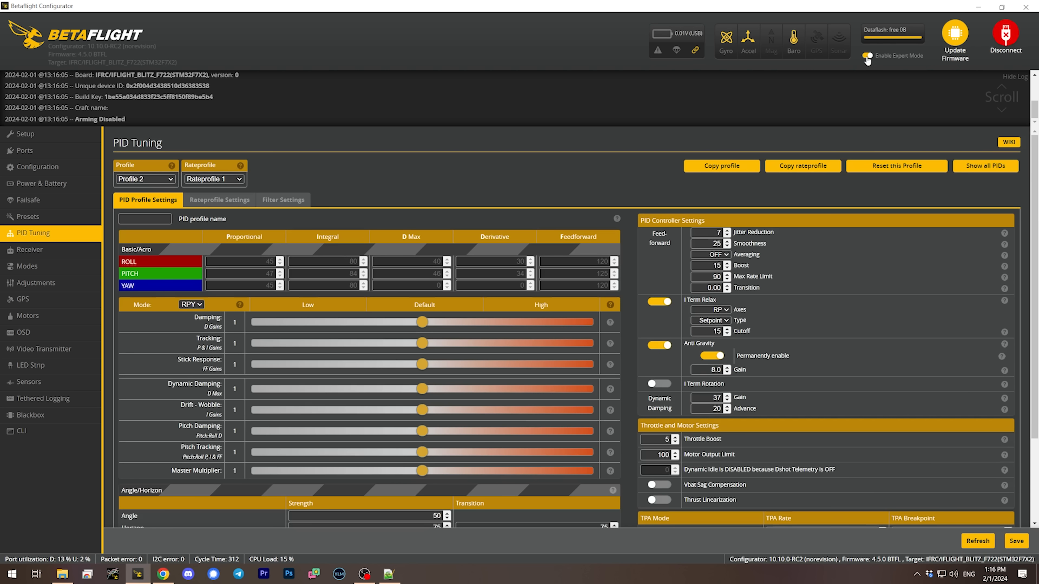
left_click(866, 56)
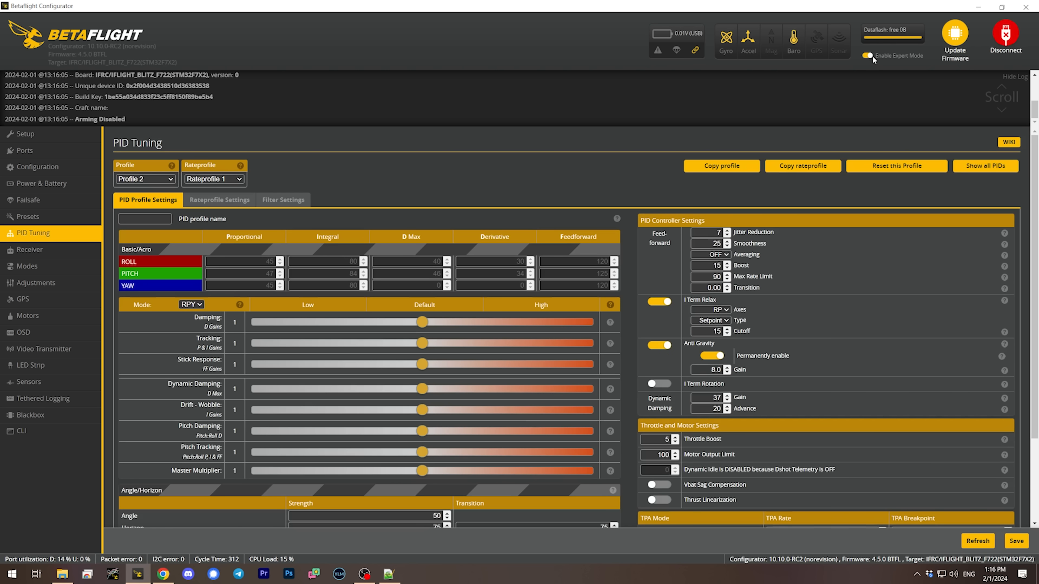
mouse_move(550, 174)
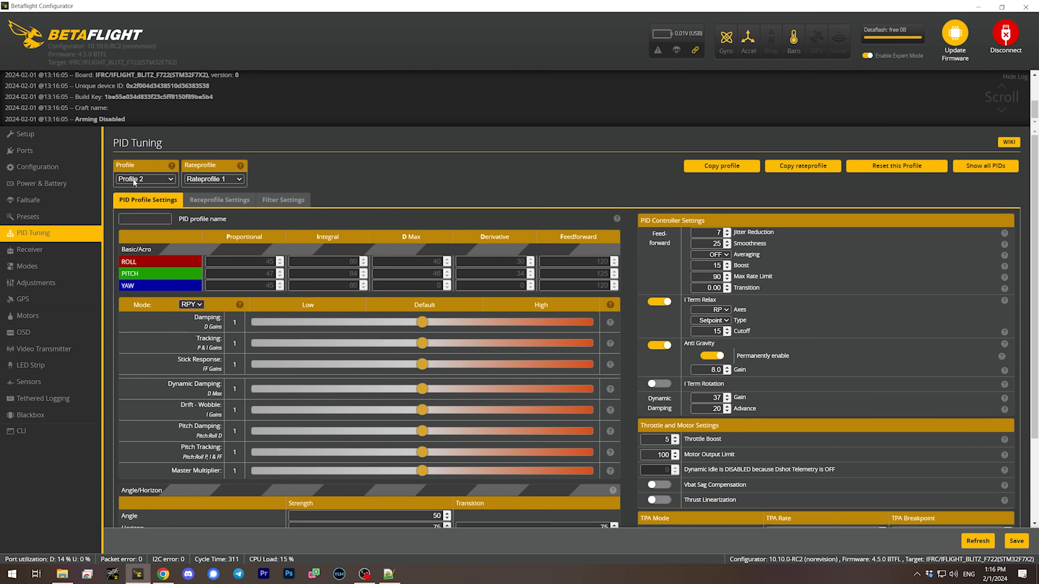
- Name rate profile 1 after its 533 deg/s rates in Rateprofile Settings and save
scroll("down", 3)
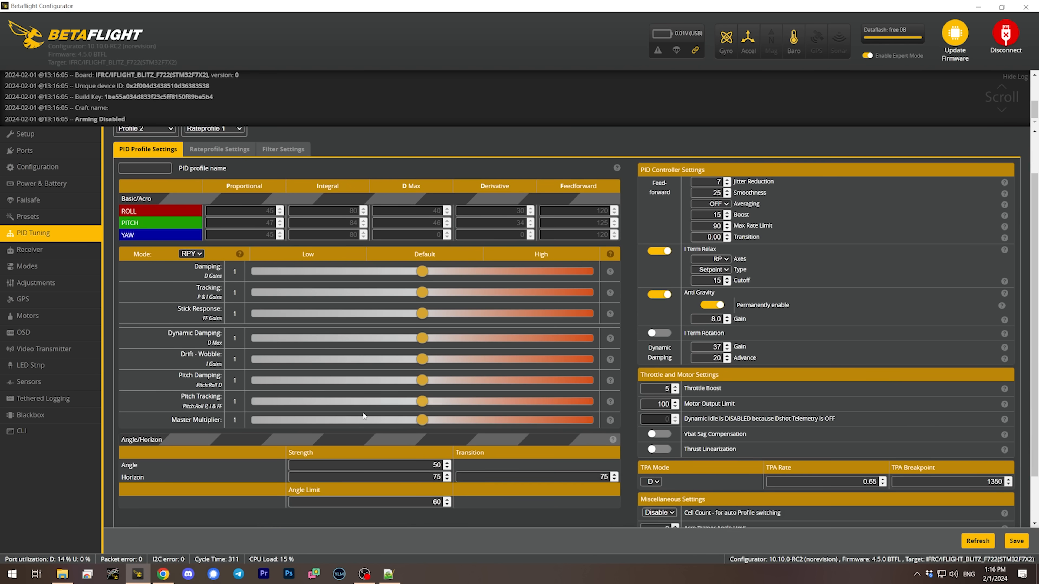
left_click(218, 150)
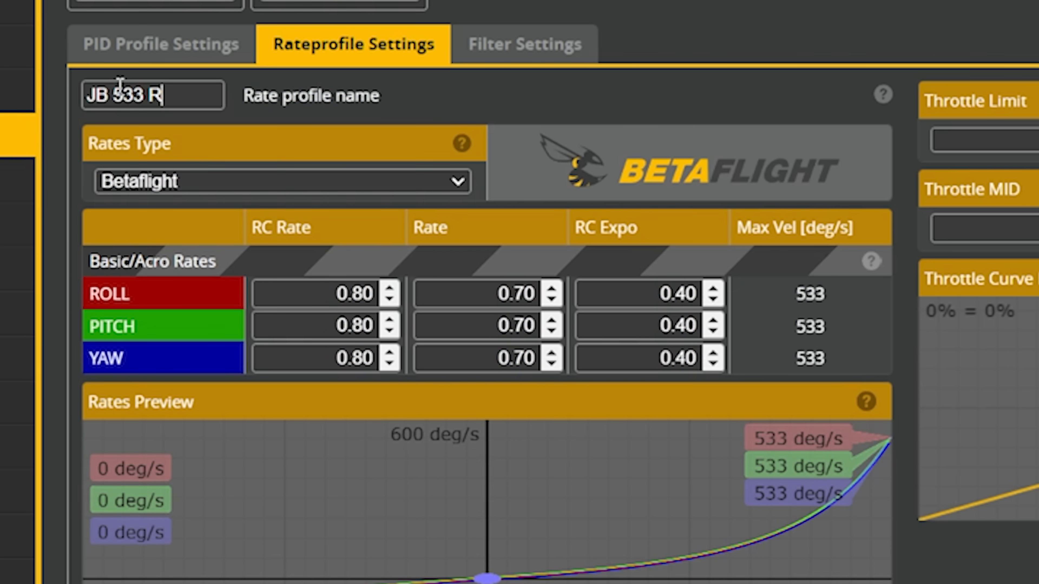
key("Backspace")
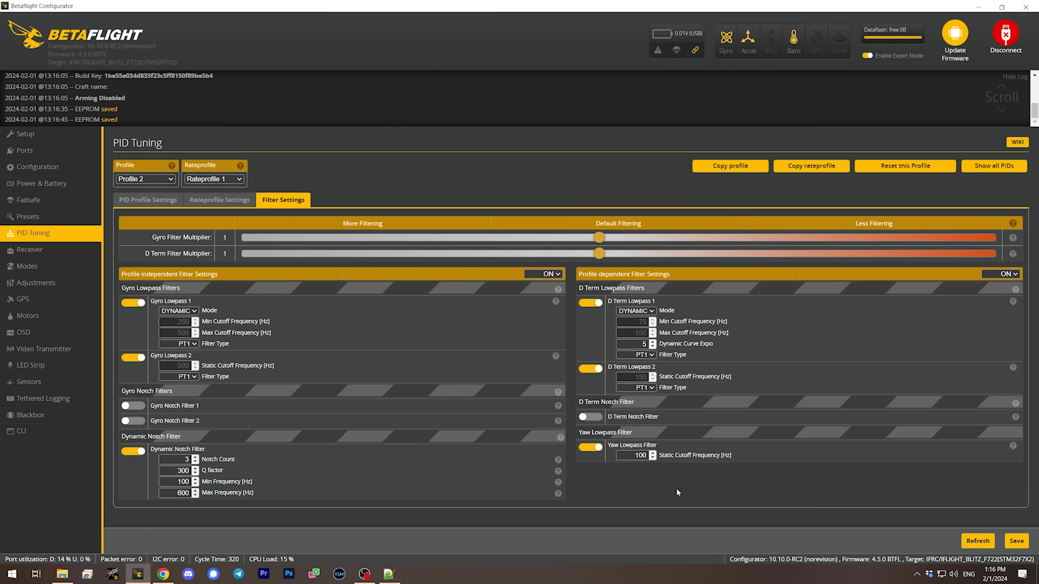
- On the Motors tab, switch on Bidirectional DShot, revealing the Dynamic Idle Value field
left_click(28, 315)
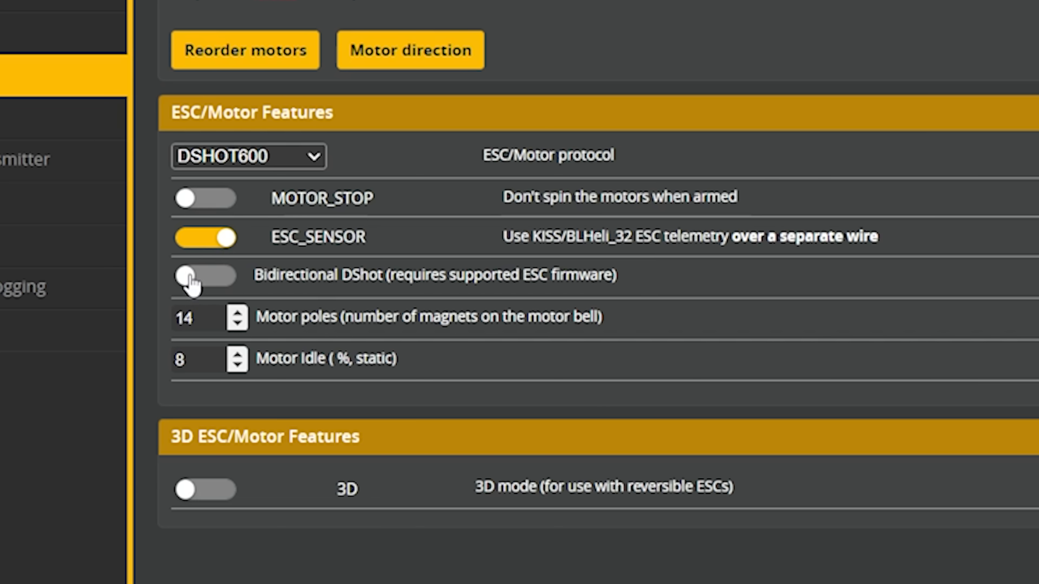
left_click(206, 276)
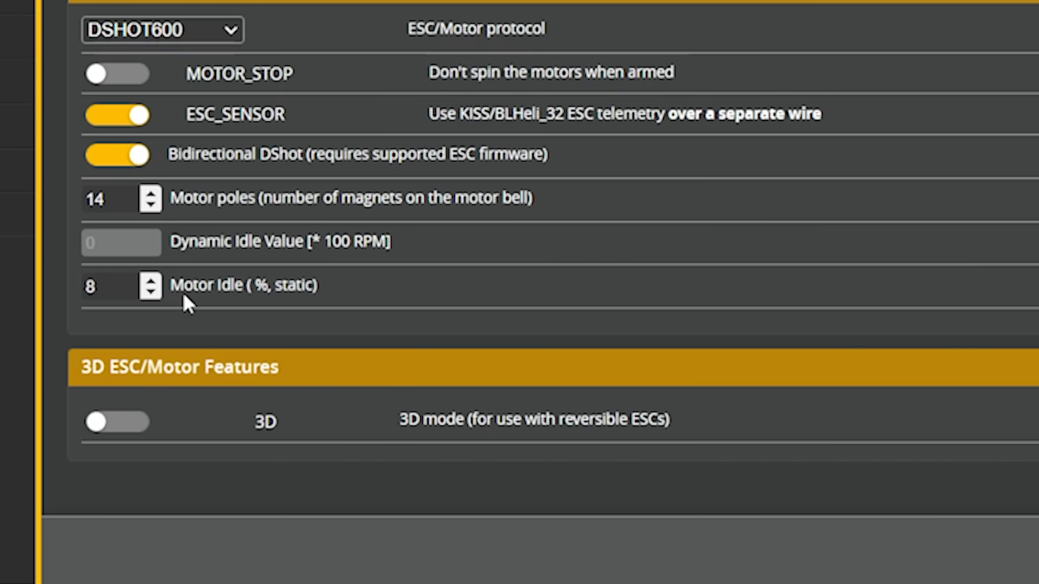
mouse_move(259, 298)
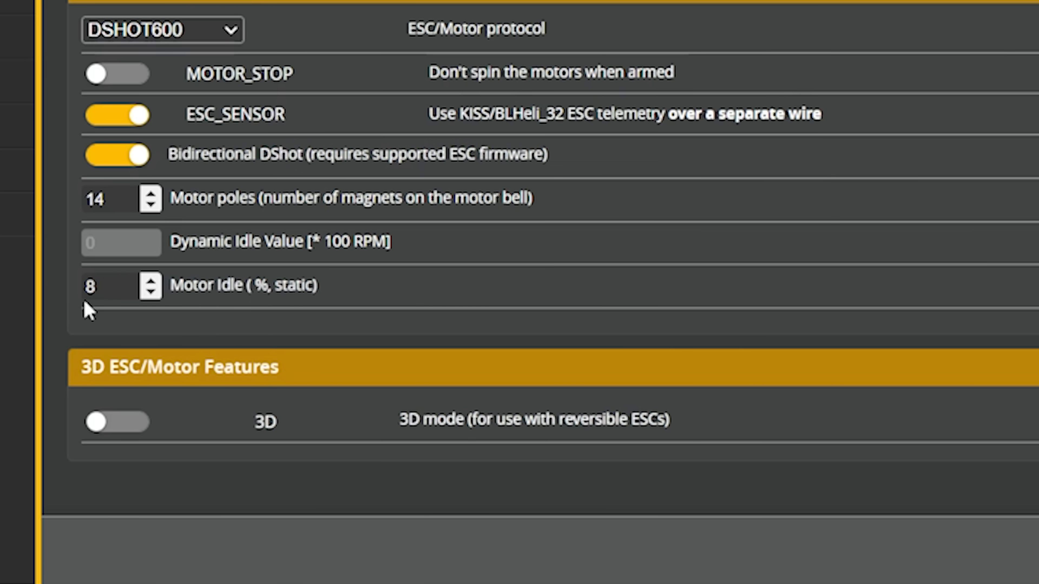
mouse_move(516, 287)
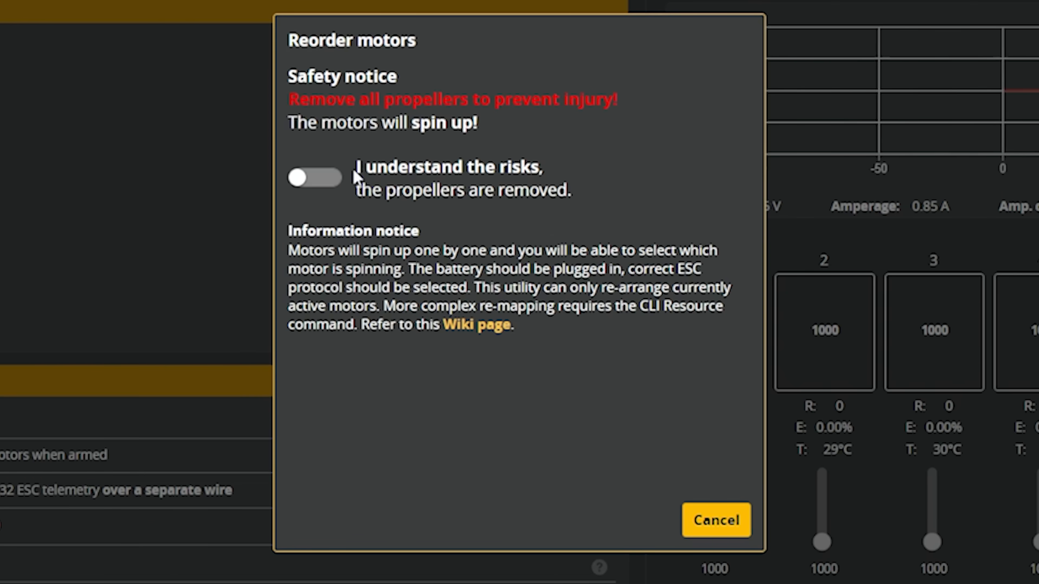
- Cancel the Reorder motors dialog and move on to the OSD settings with HD video format
left_click(314, 178)
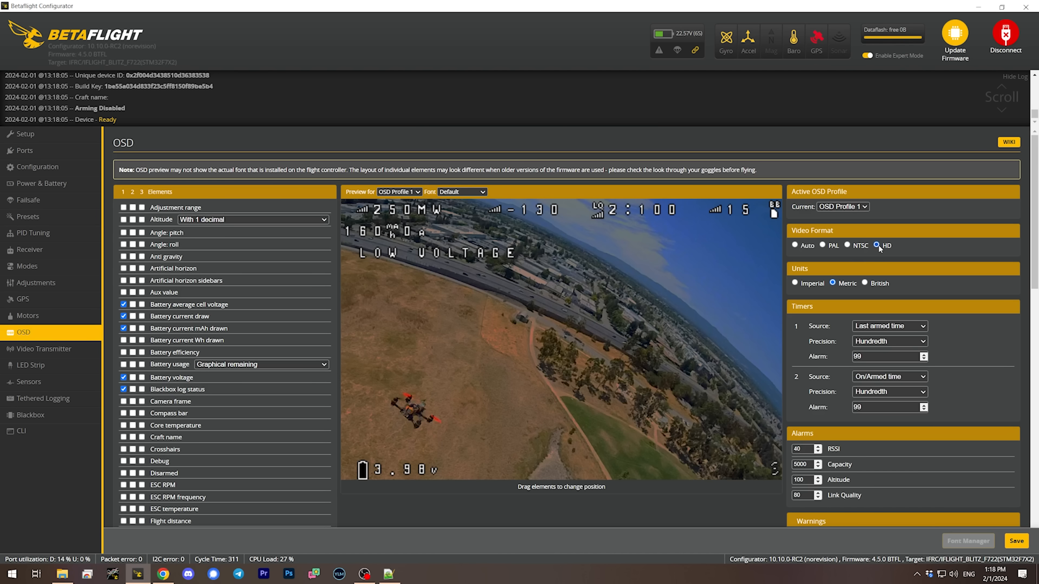
- Check the HD OSD preview and save the OSD settings to the flight controller
left_click(876, 245)
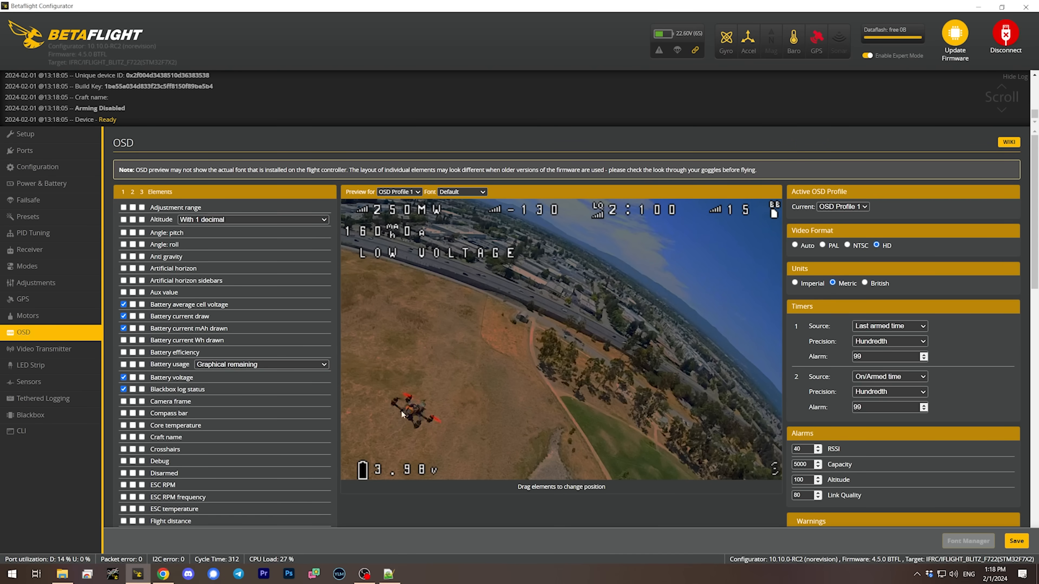
mouse_move(522, 363)
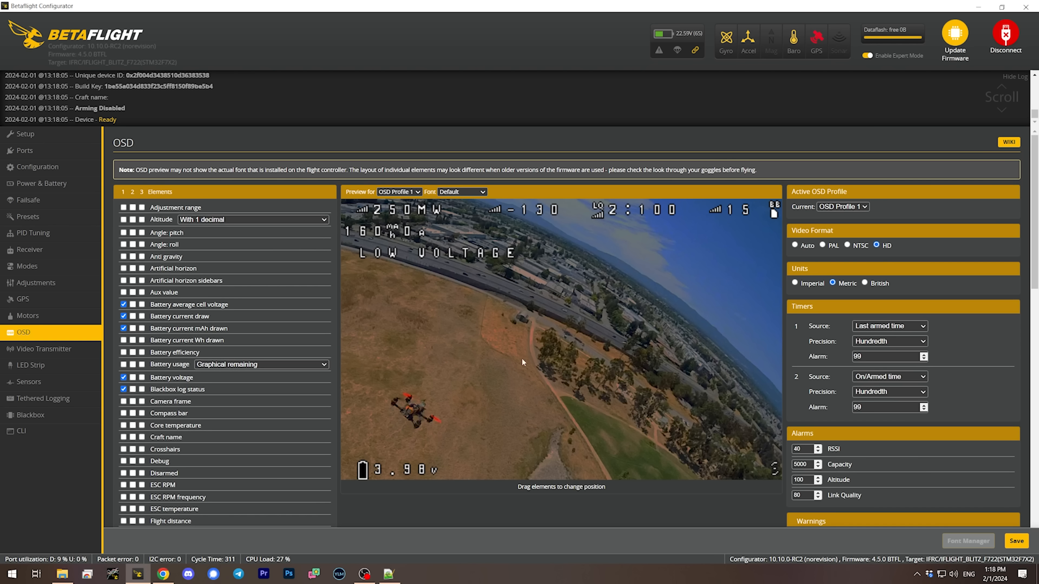
mouse_move(780, 296)
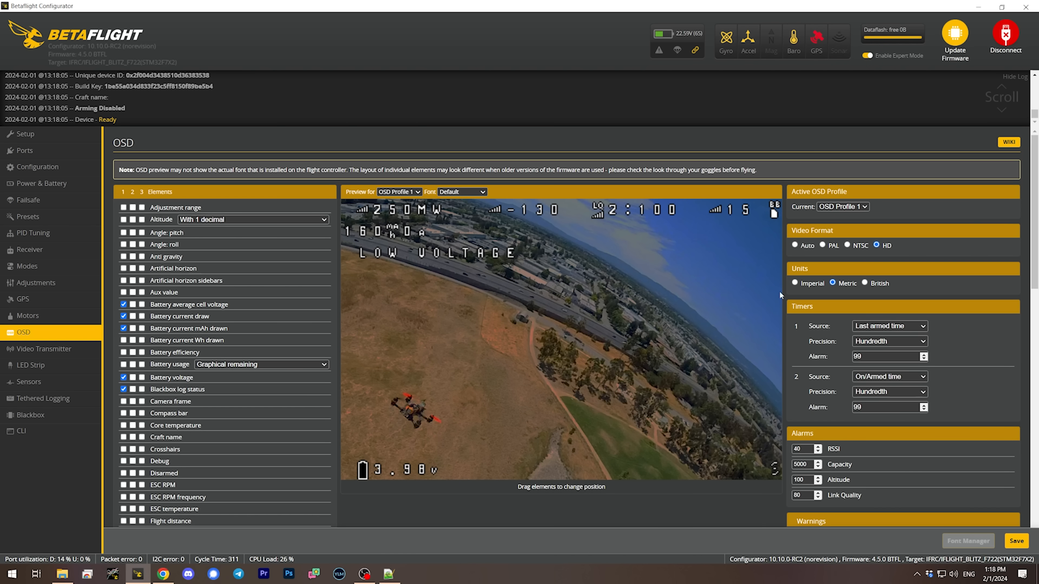
left_click(876, 245)
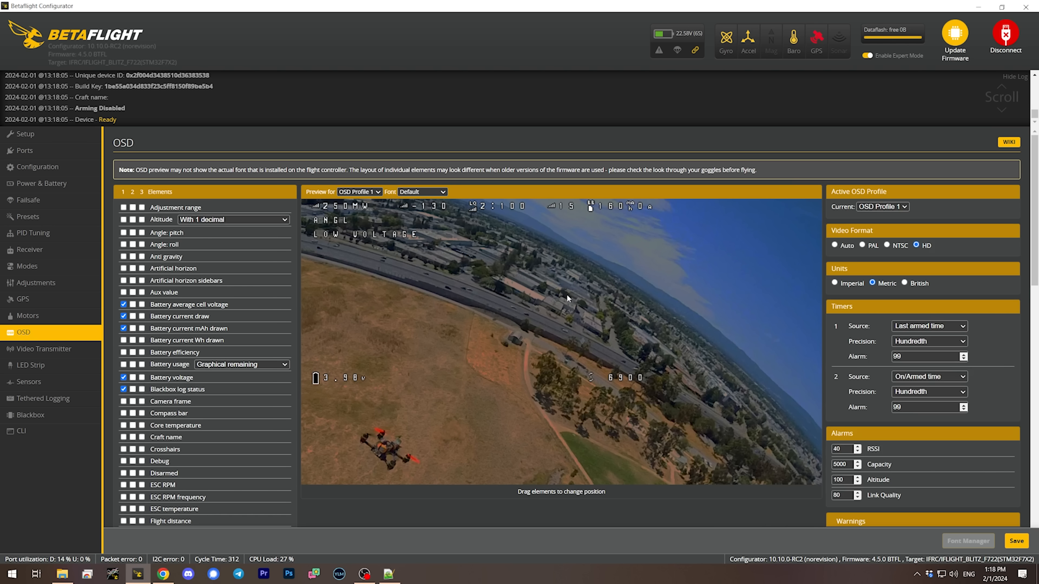
mouse_move(587, 332)
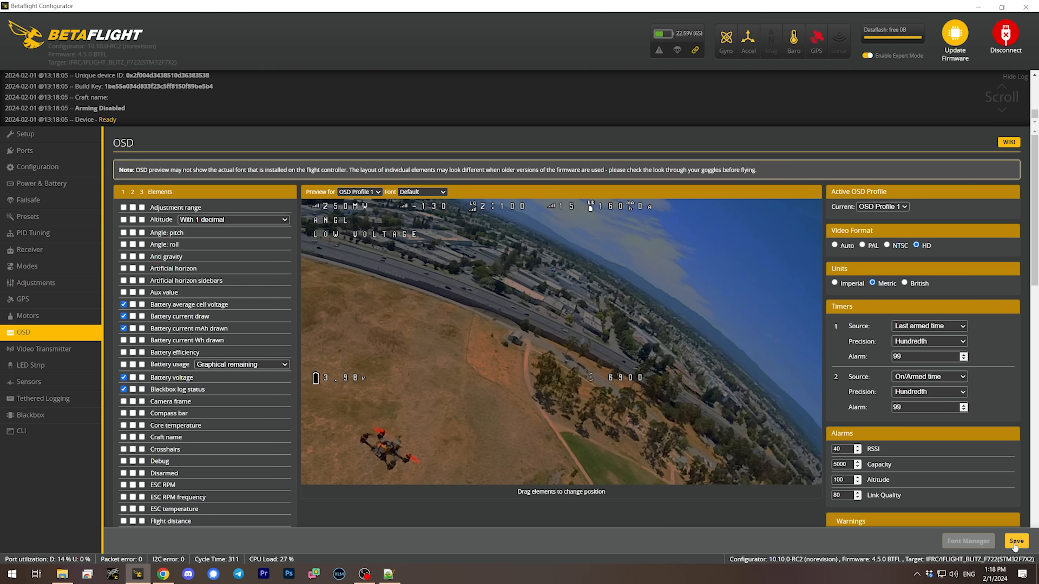
left_click(1015, 541)
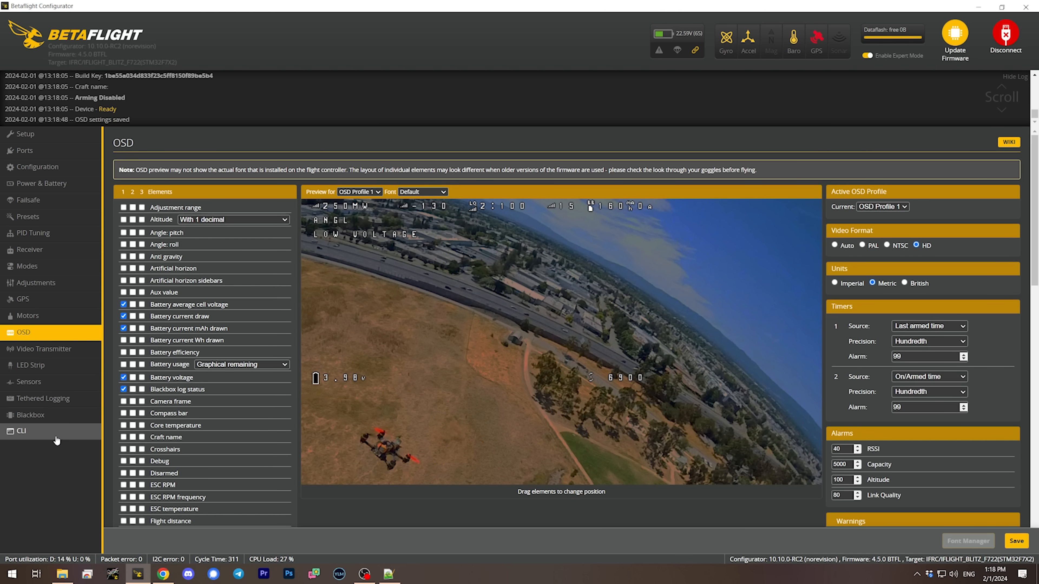
- Visit the CLI briefly, return to check the OSD preview, then bring up the Setup overview
left_click(20, 431)
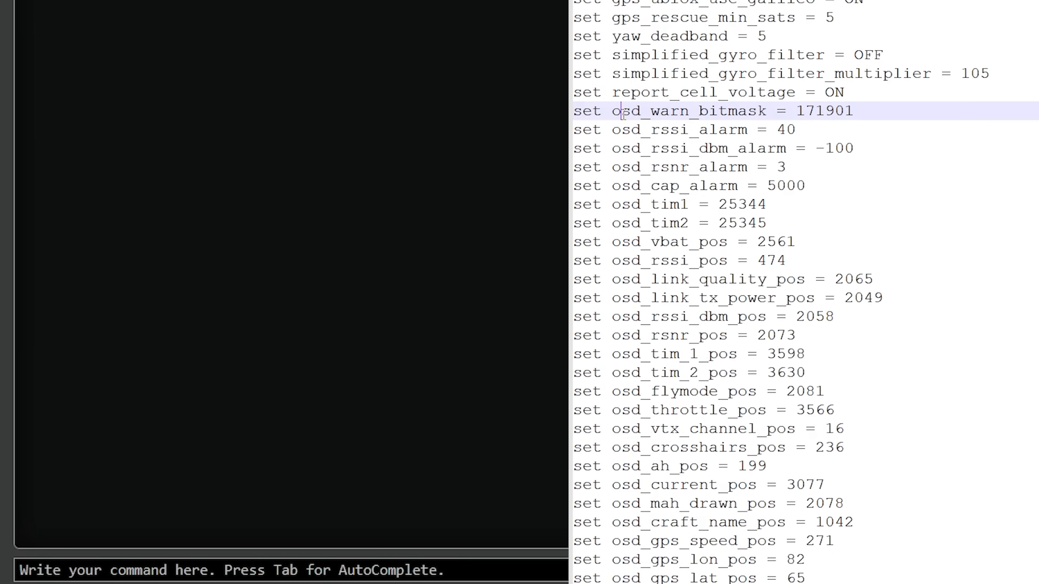
scroll("down", 3)
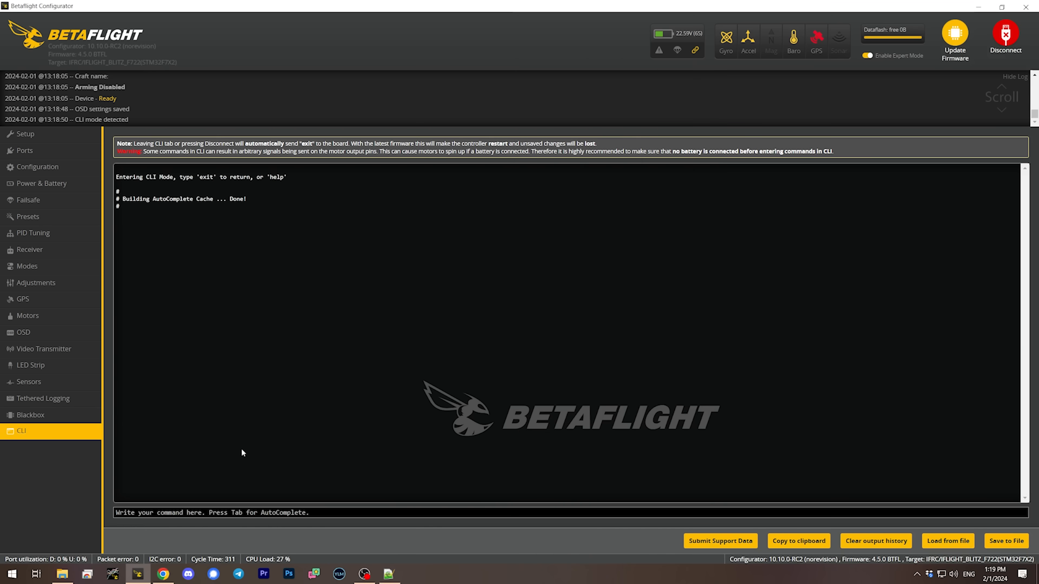
left_click(23, 332)
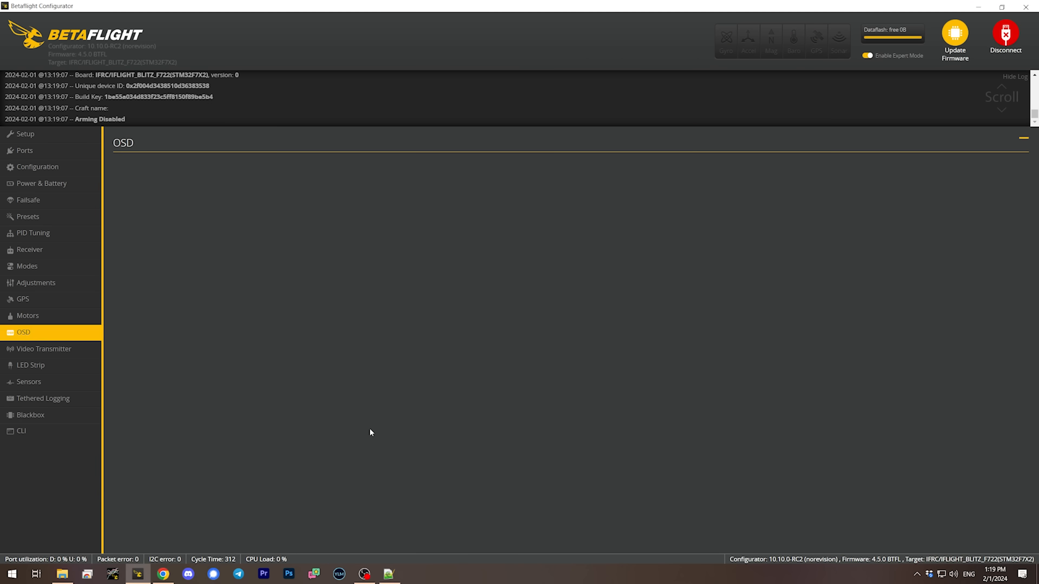
left_click(23, 332)
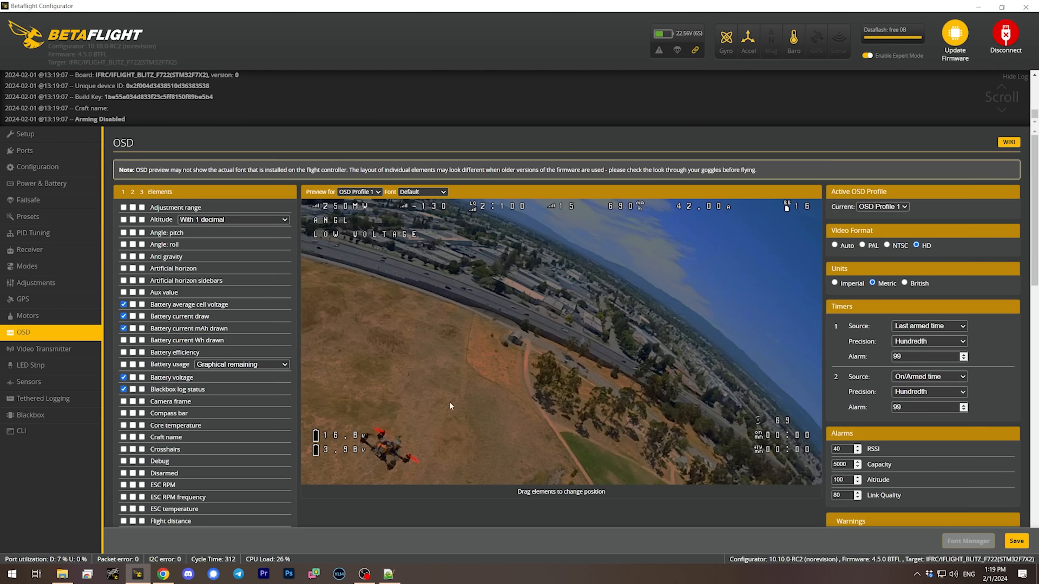
mouse_move(697, 383)
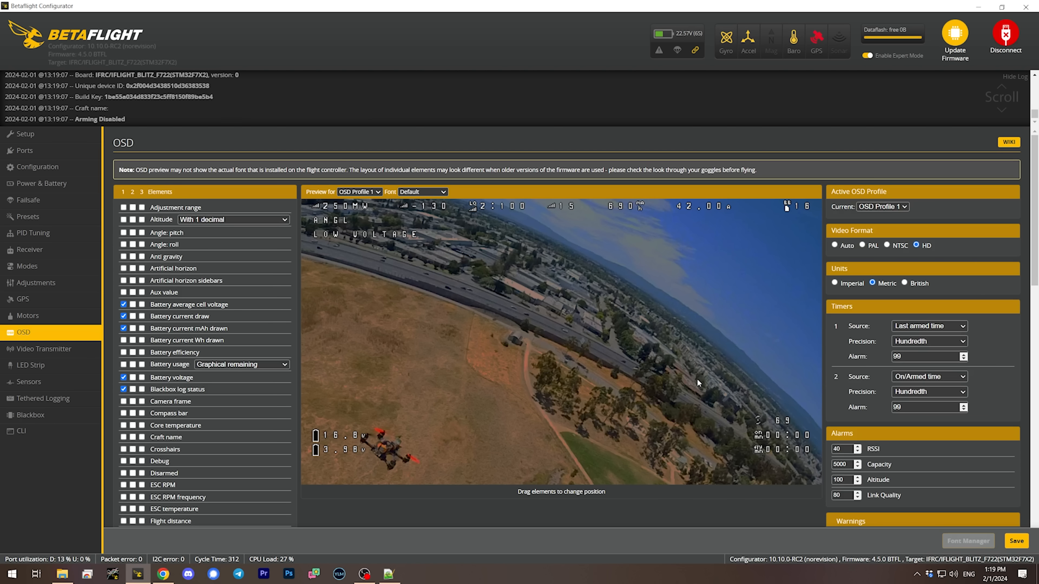
left_click(25, 134)
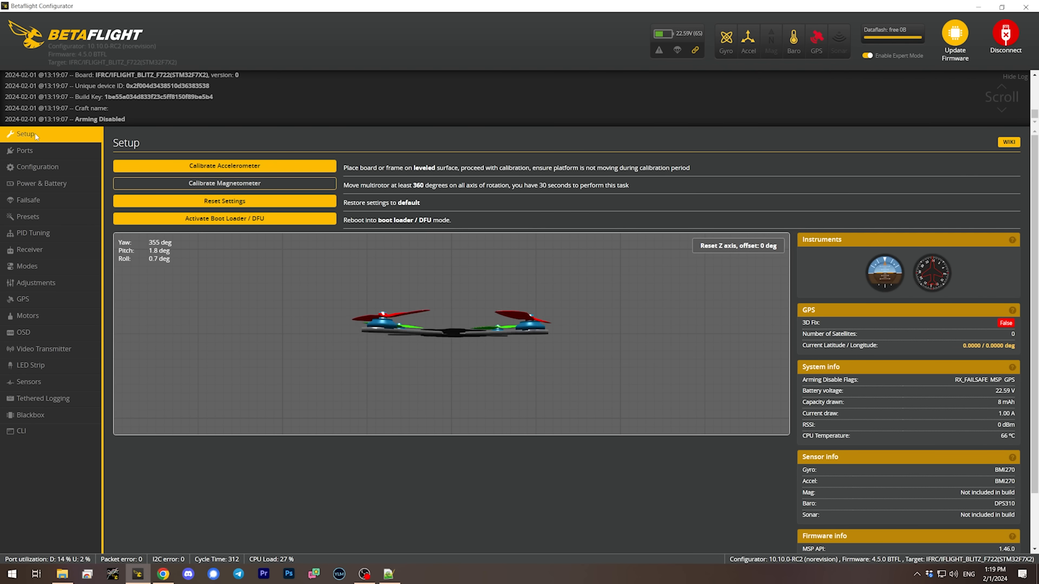
- Review the GPS configuration and toggle the Use Galileo option
left_click(22, 299)
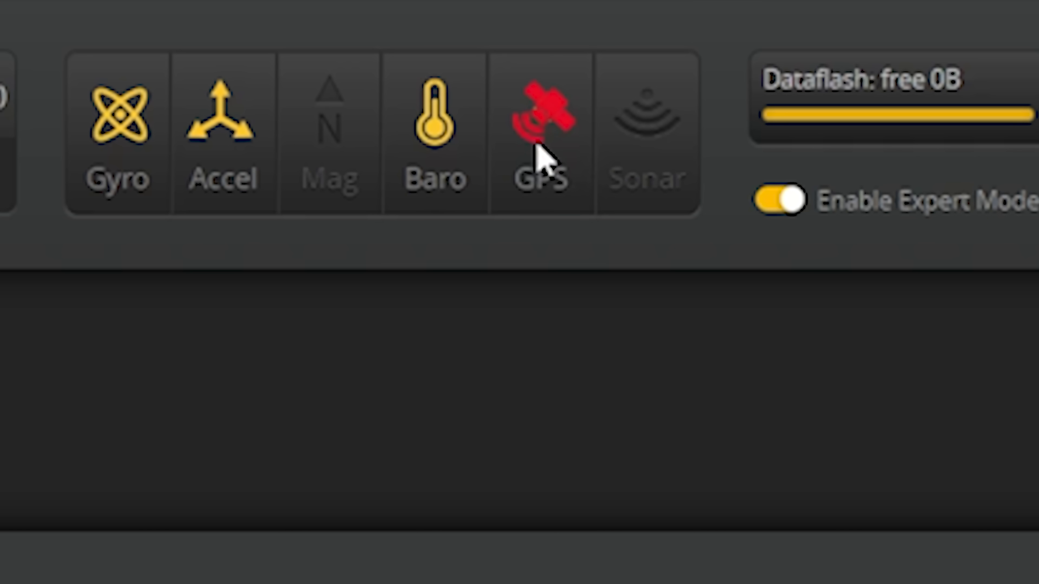
left_click(541, 126)
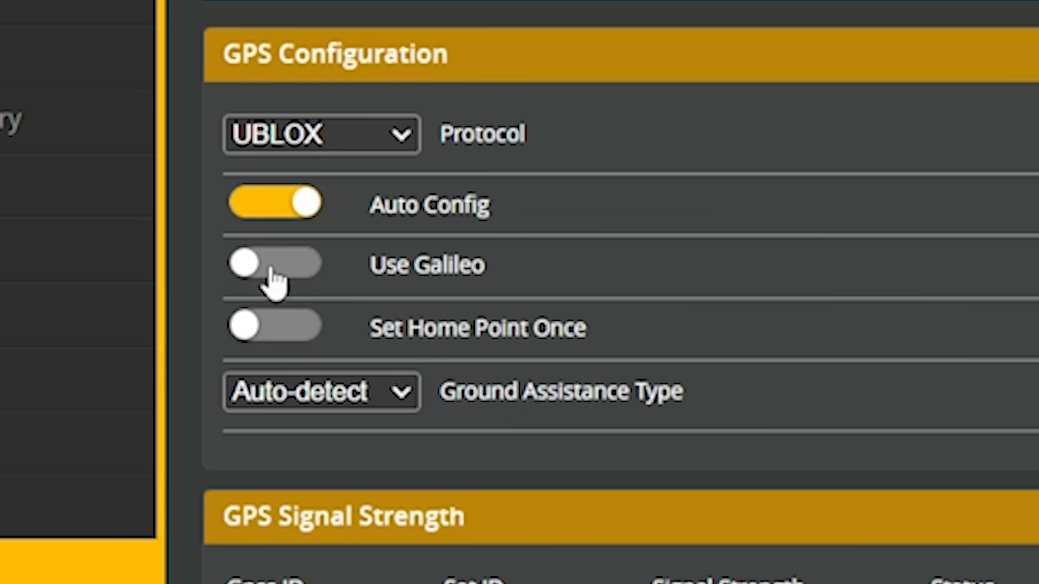
left_click(273, 263)
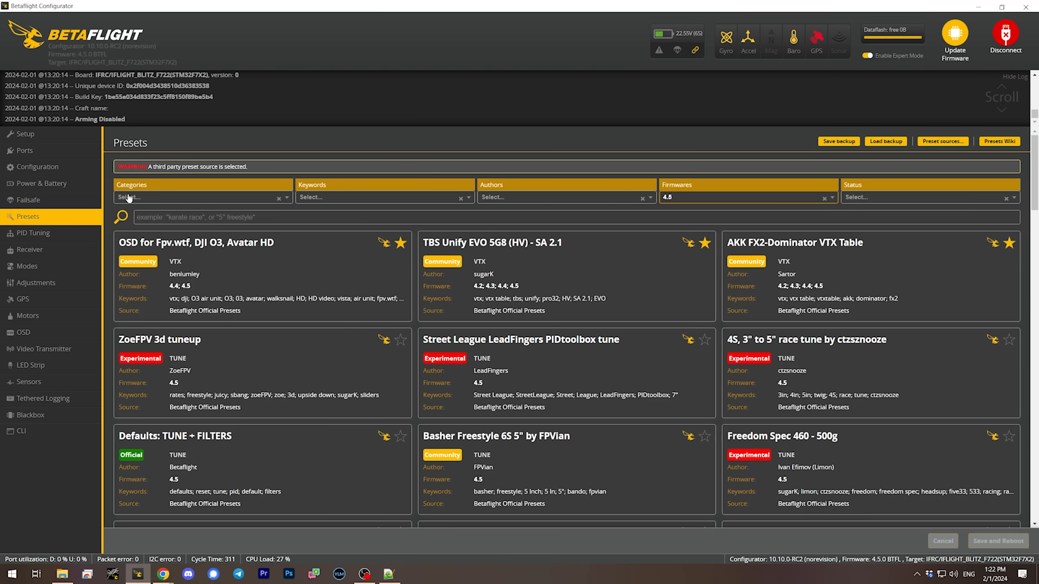
- Find the ExpressLRS 50Hz RC_LINK preset via 'elrs' and apply it with the serial separate receiver option
left_click(199, 197)
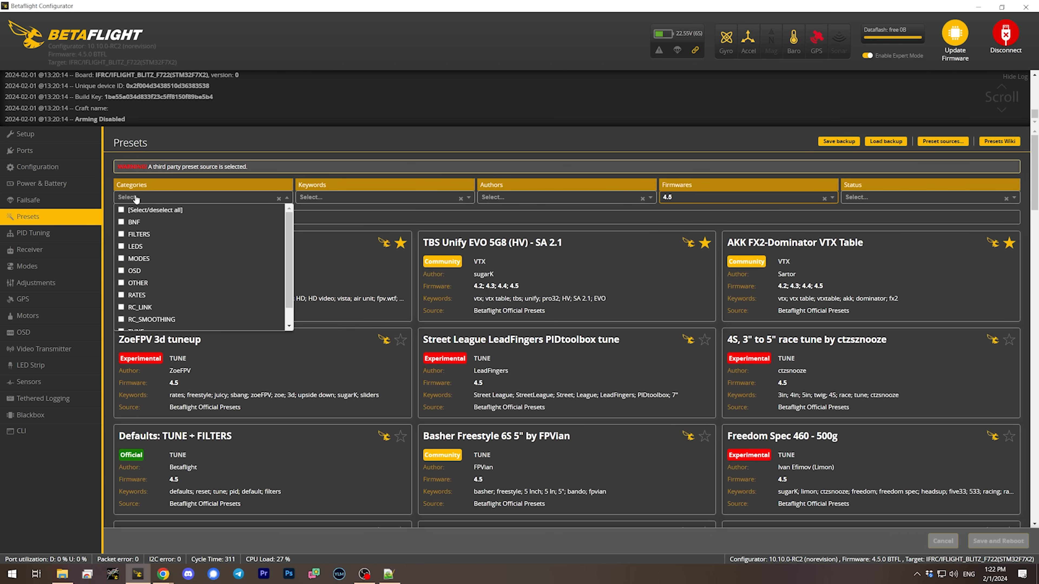
type("elrs")
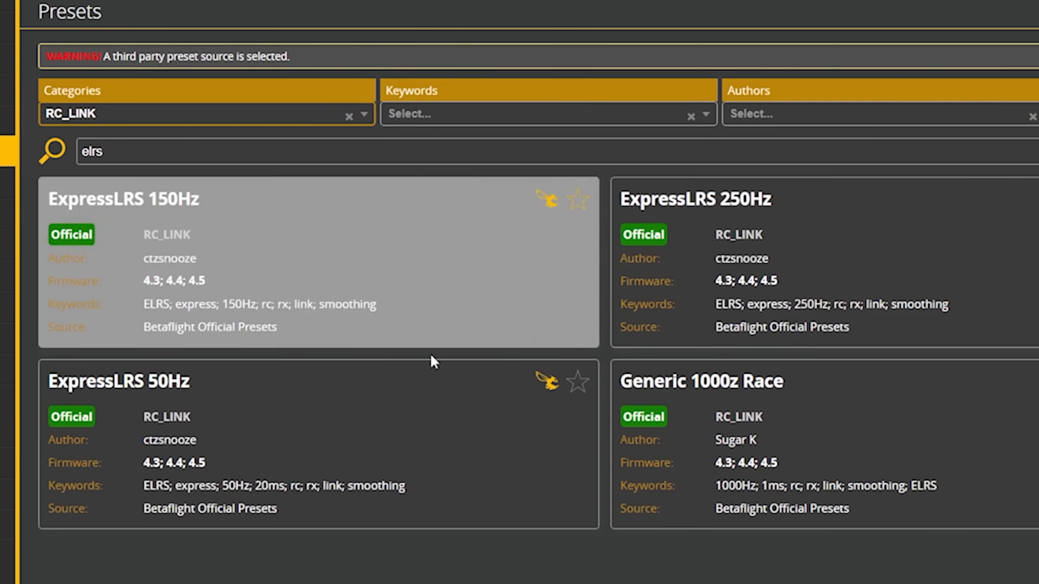
mouse_move(311, 425)
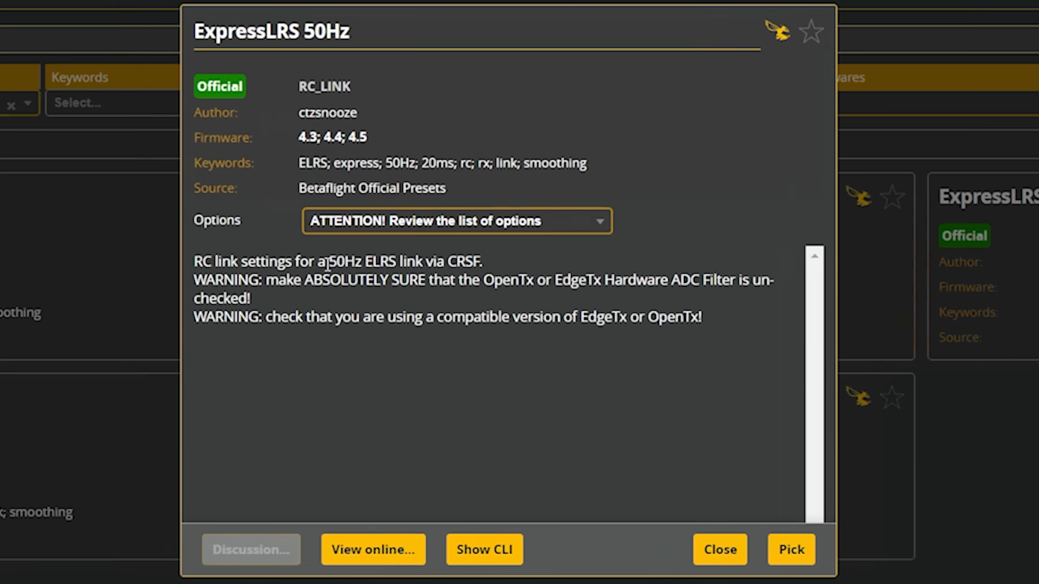
left_click(455, 221)
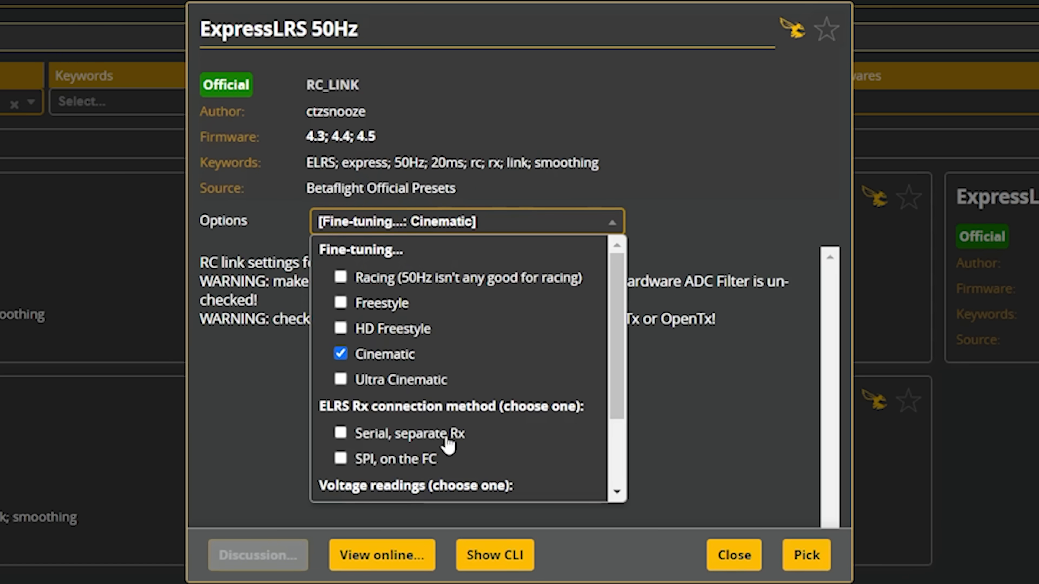
left_click(733, 555)
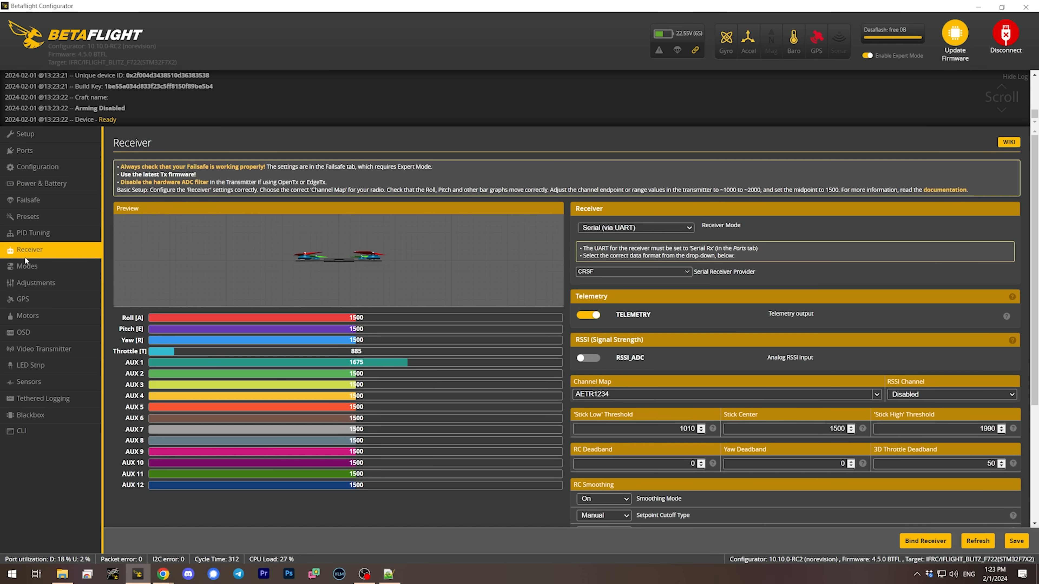
- Verify flight modes on the Modes tab with Hide unused modes enabled
left_click(27, 265)
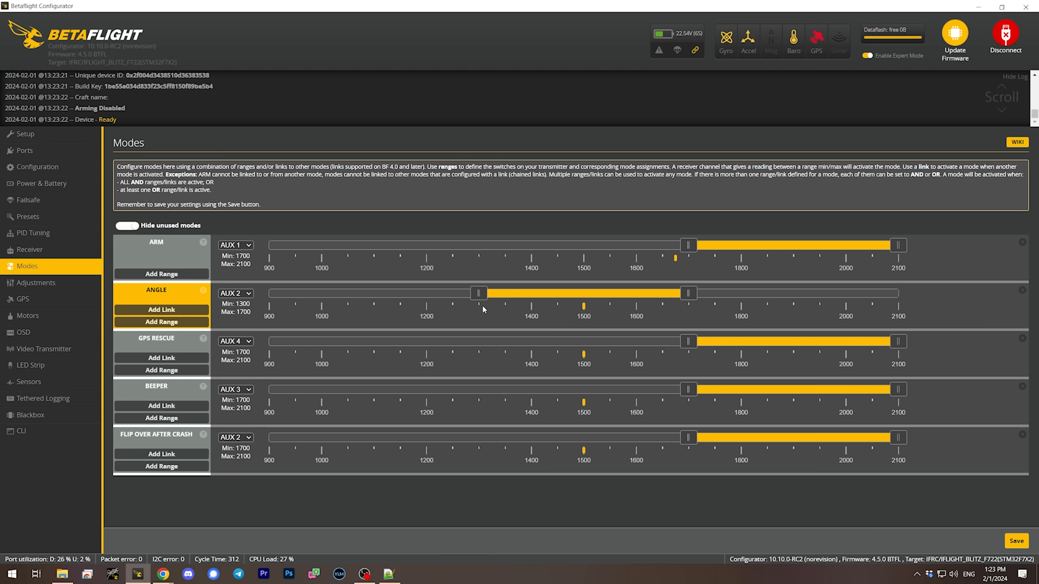
left_click(126, 226)
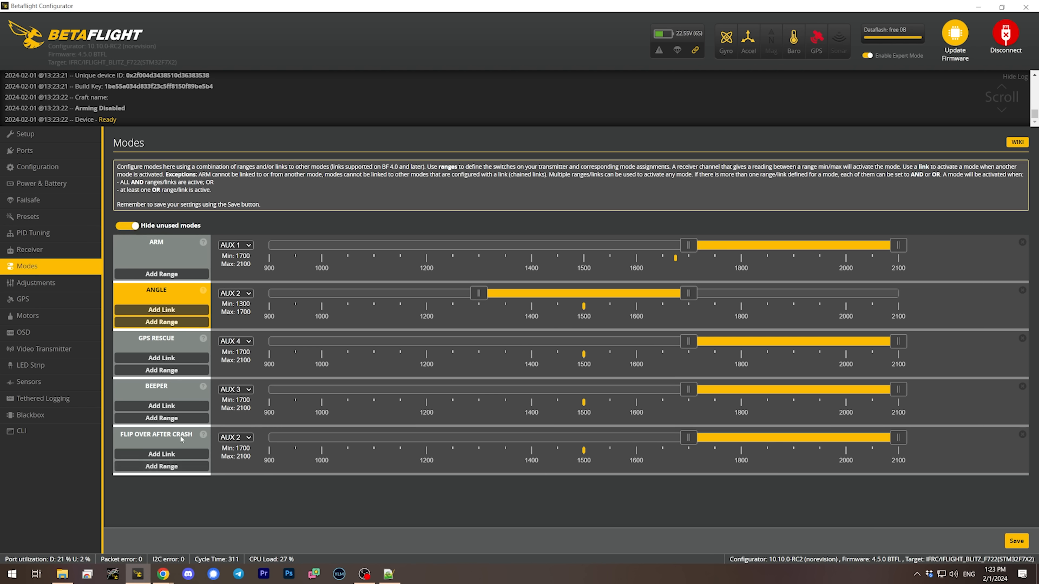